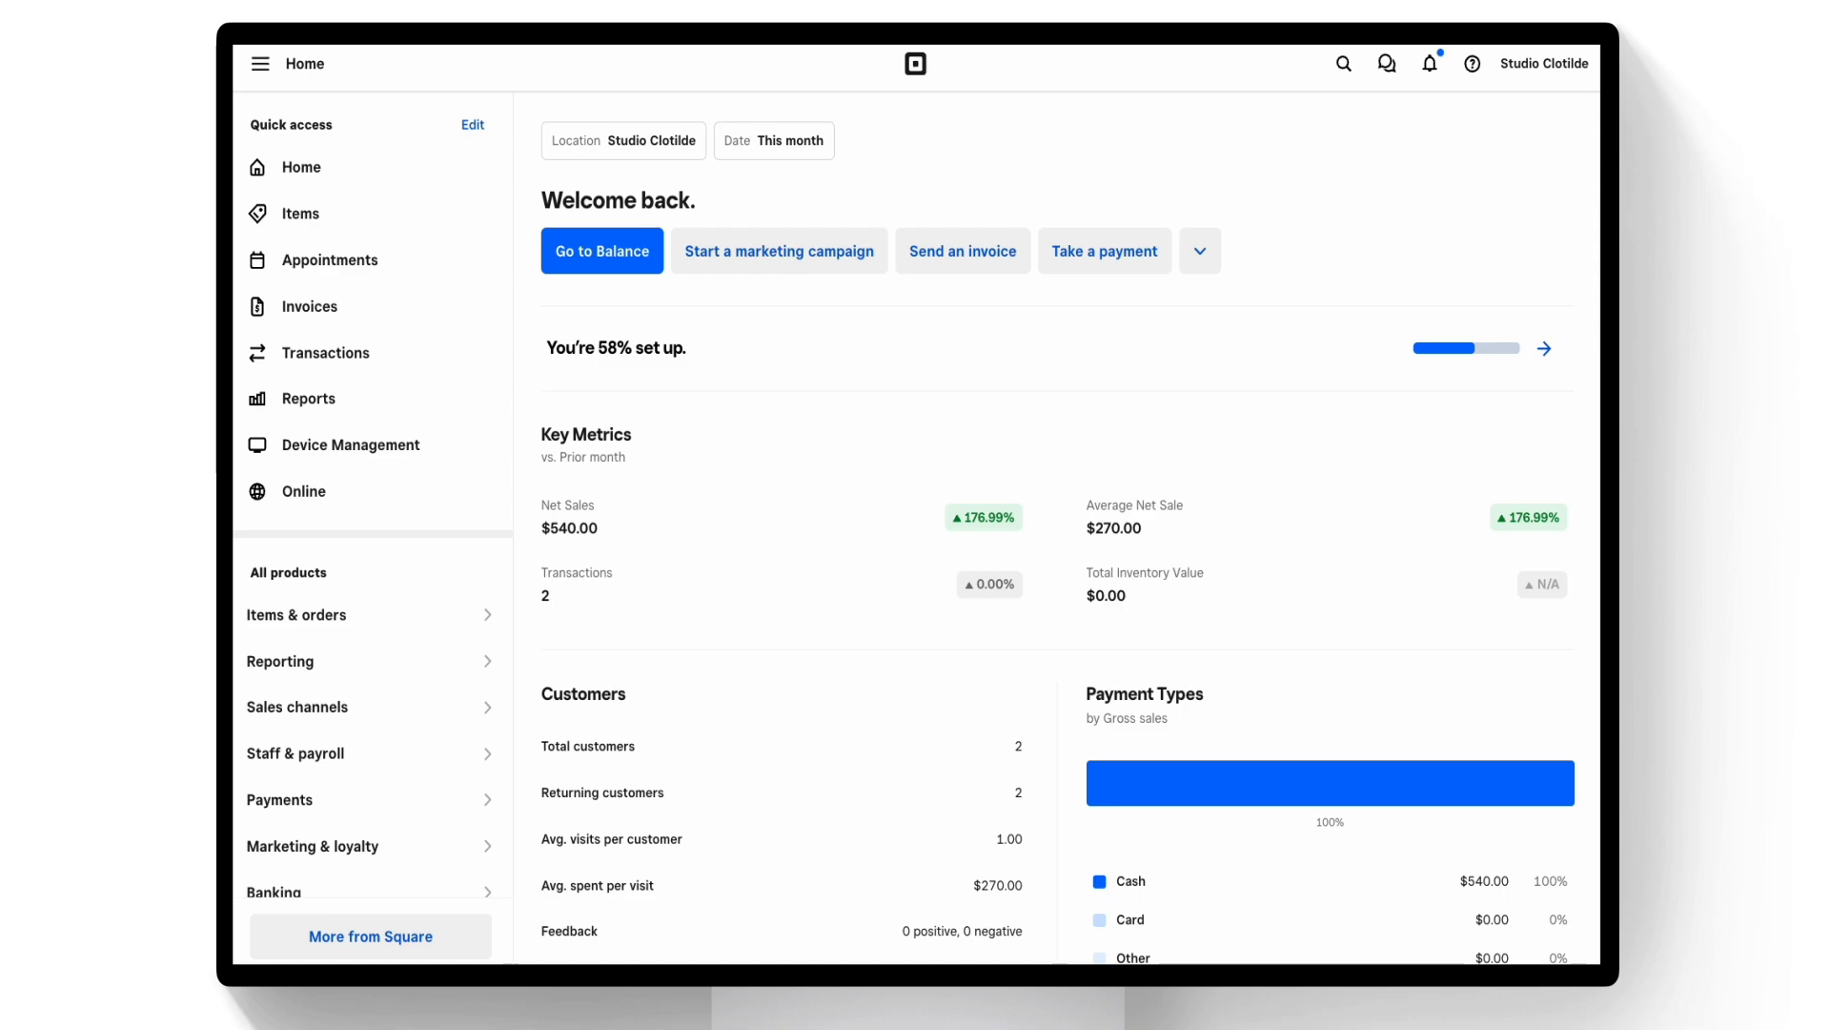
# Navigate from Payments to Appointments and show its Calendar & booking settings
pyautogui.click(279, 799)
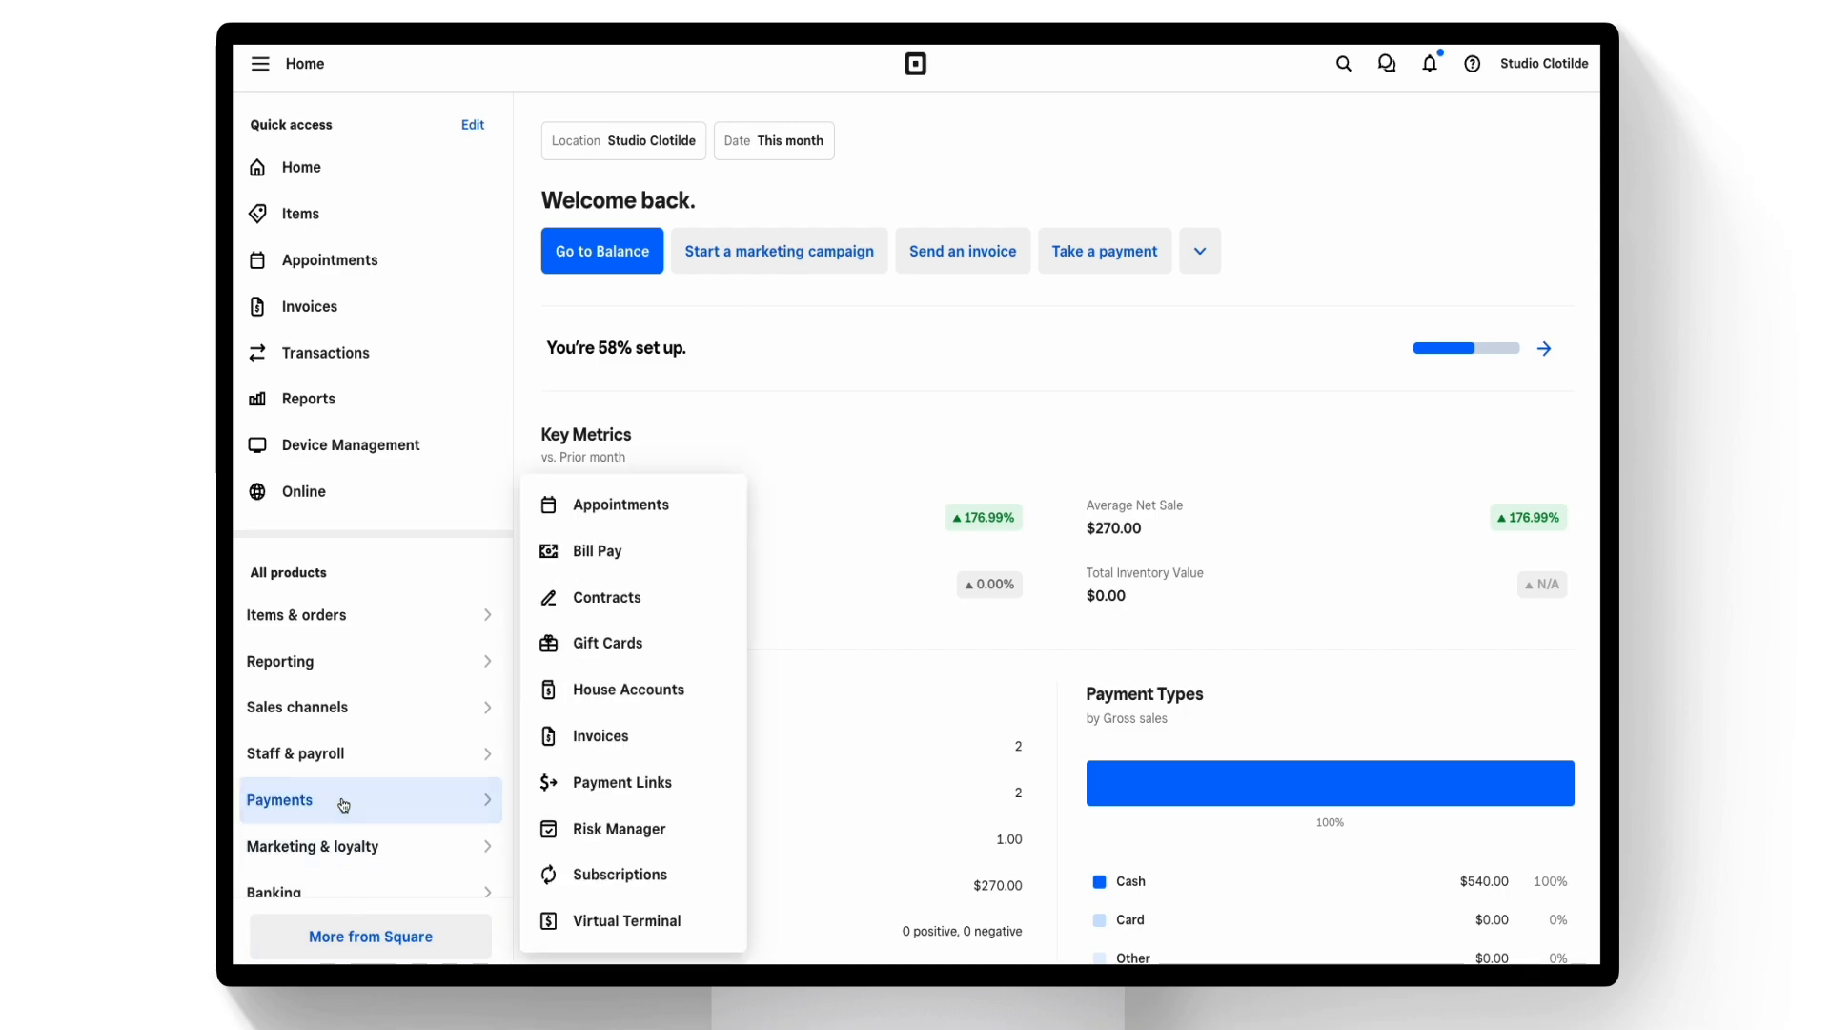
pyautogui.moveTo(612, 490)
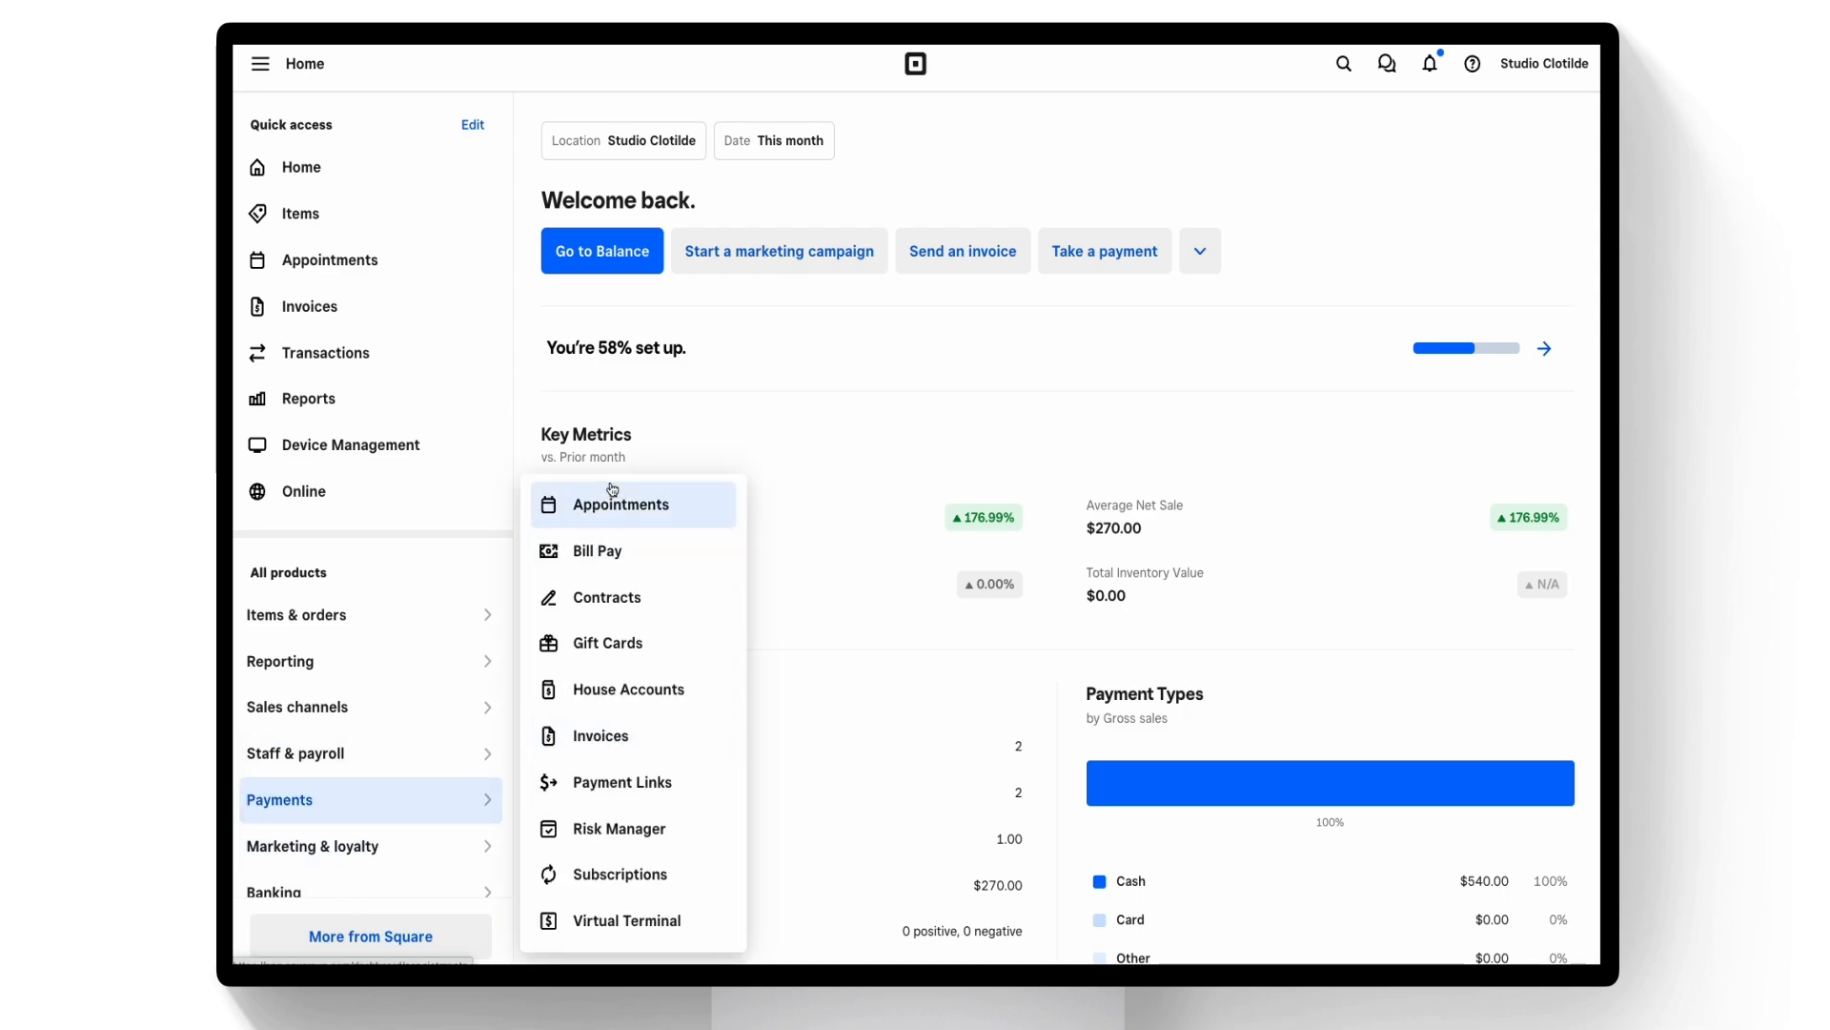
pyautogui.click(620, 503)
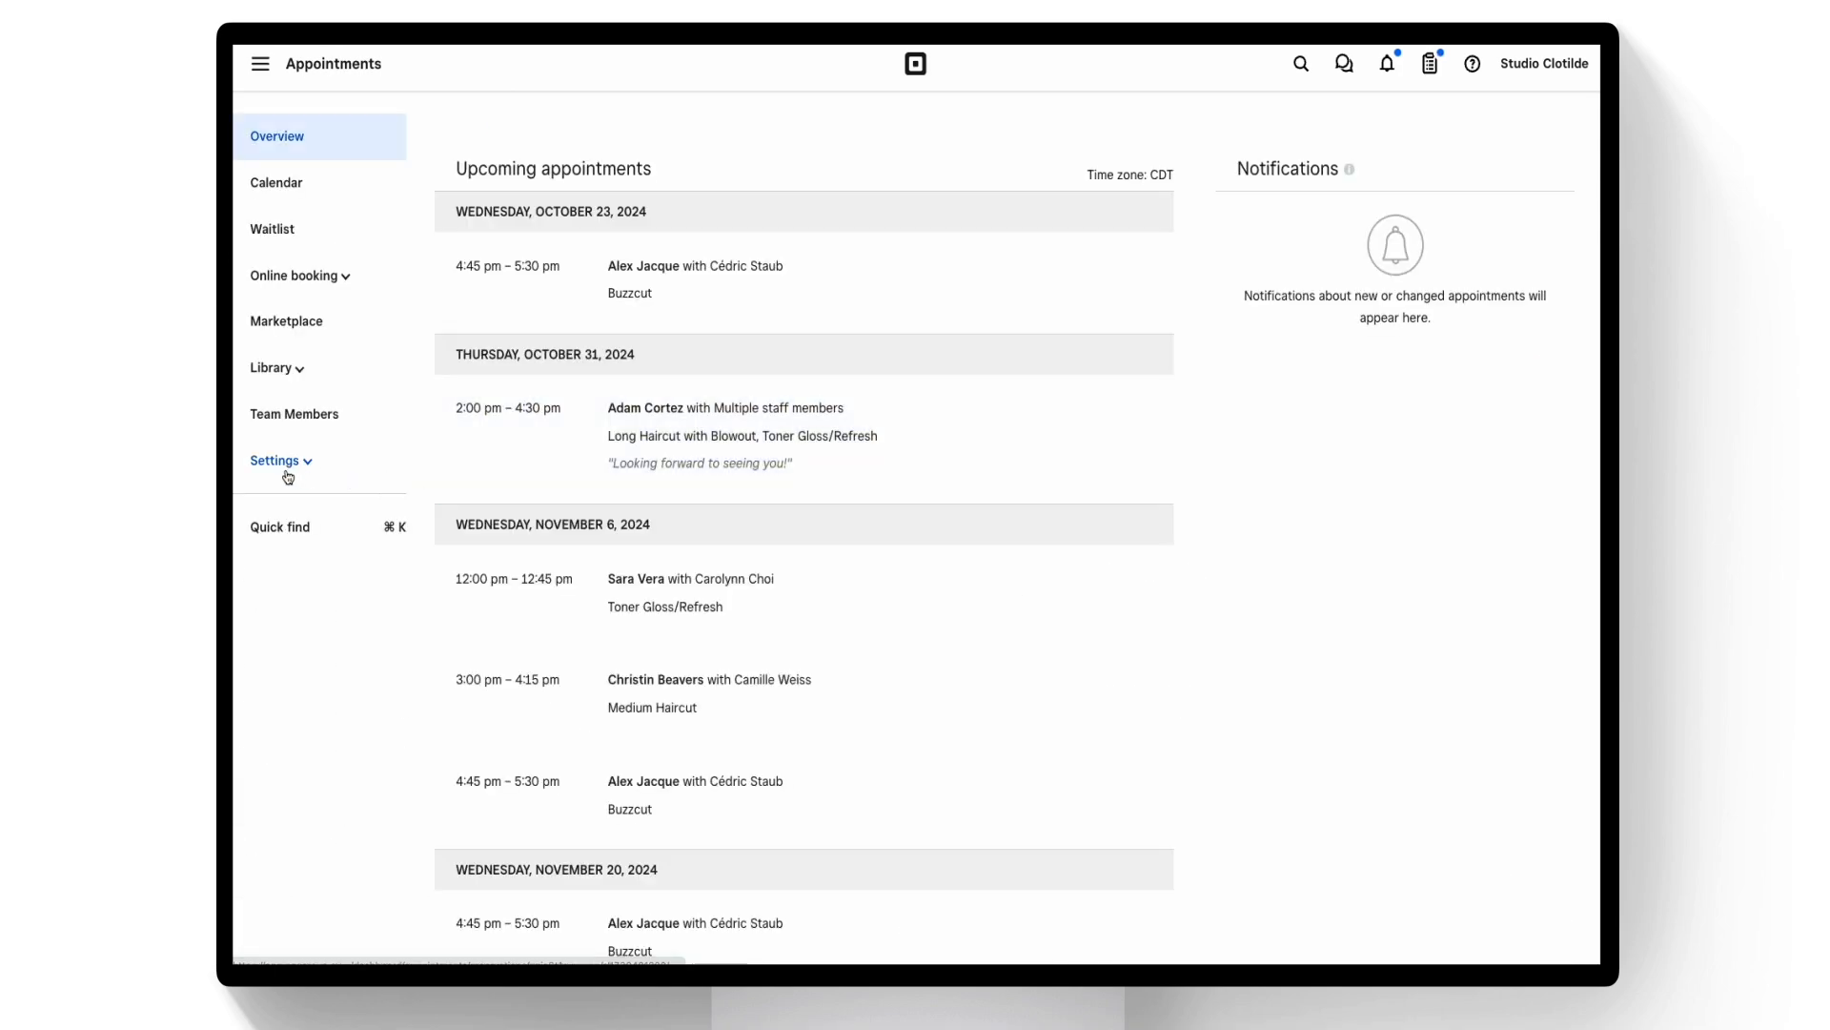
pyautogui.click(275, 460)
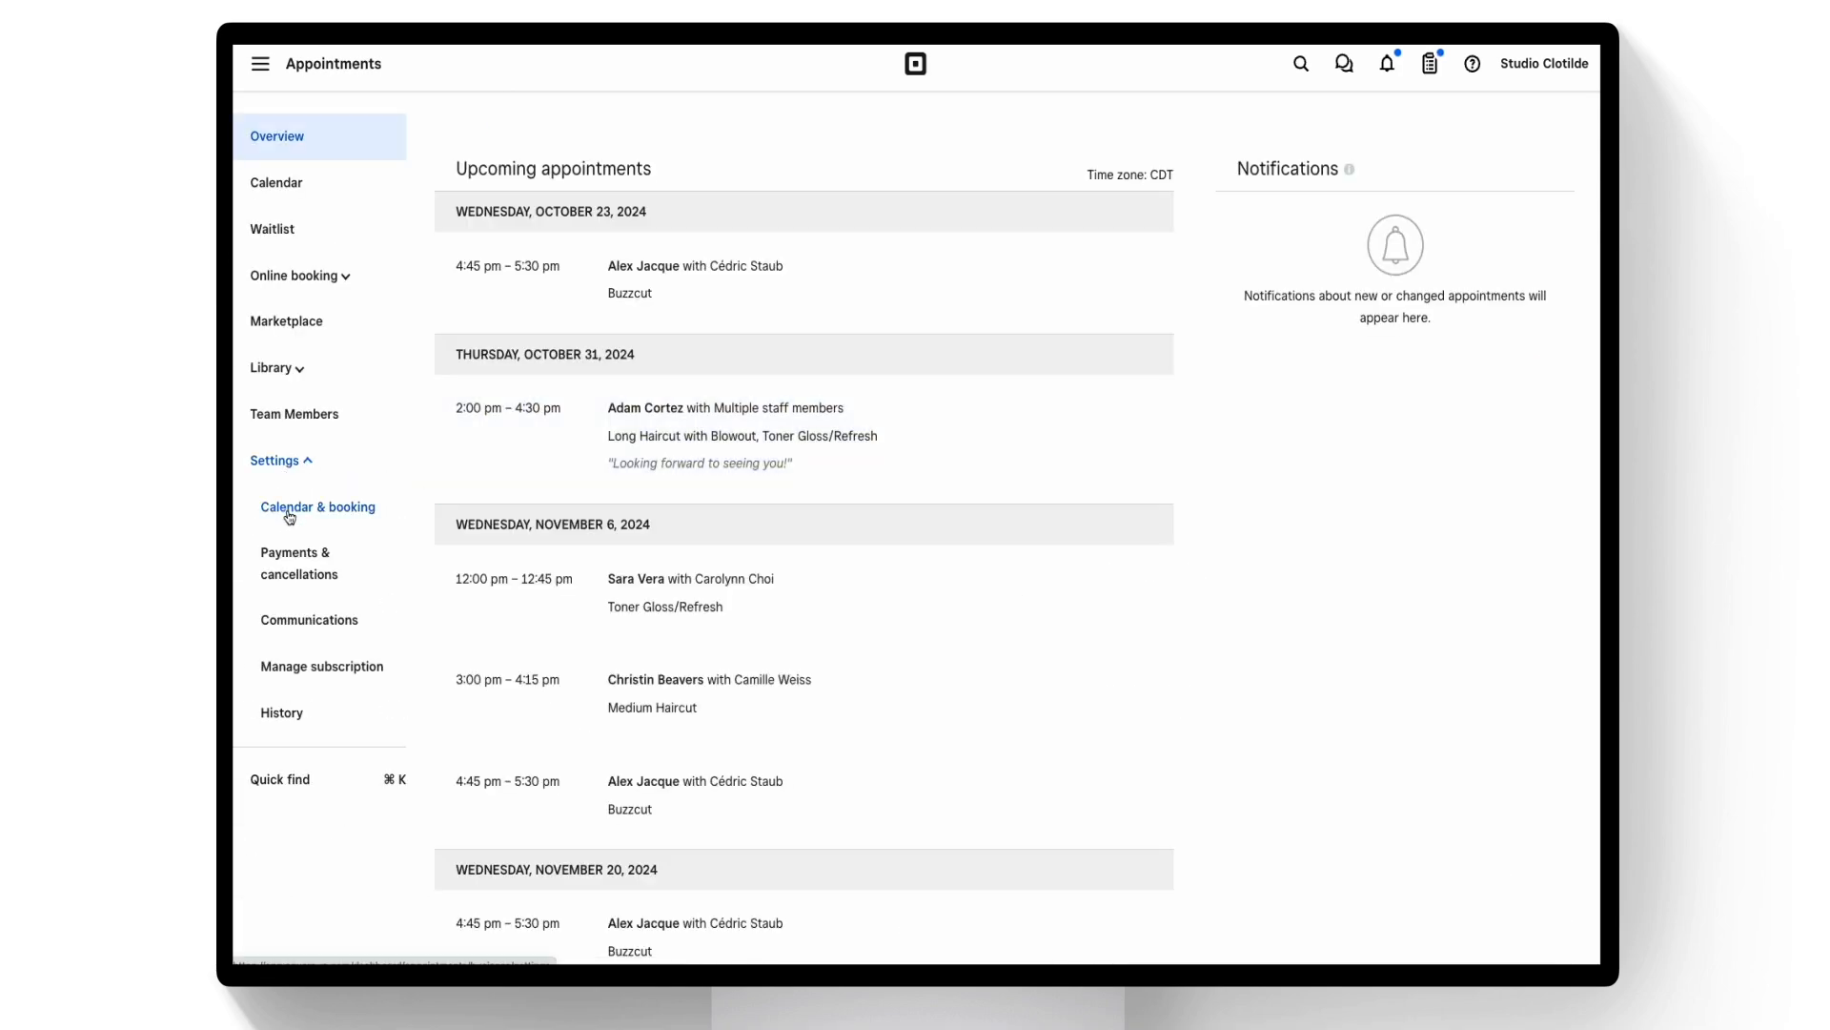
pyautogui.click(317, 508)
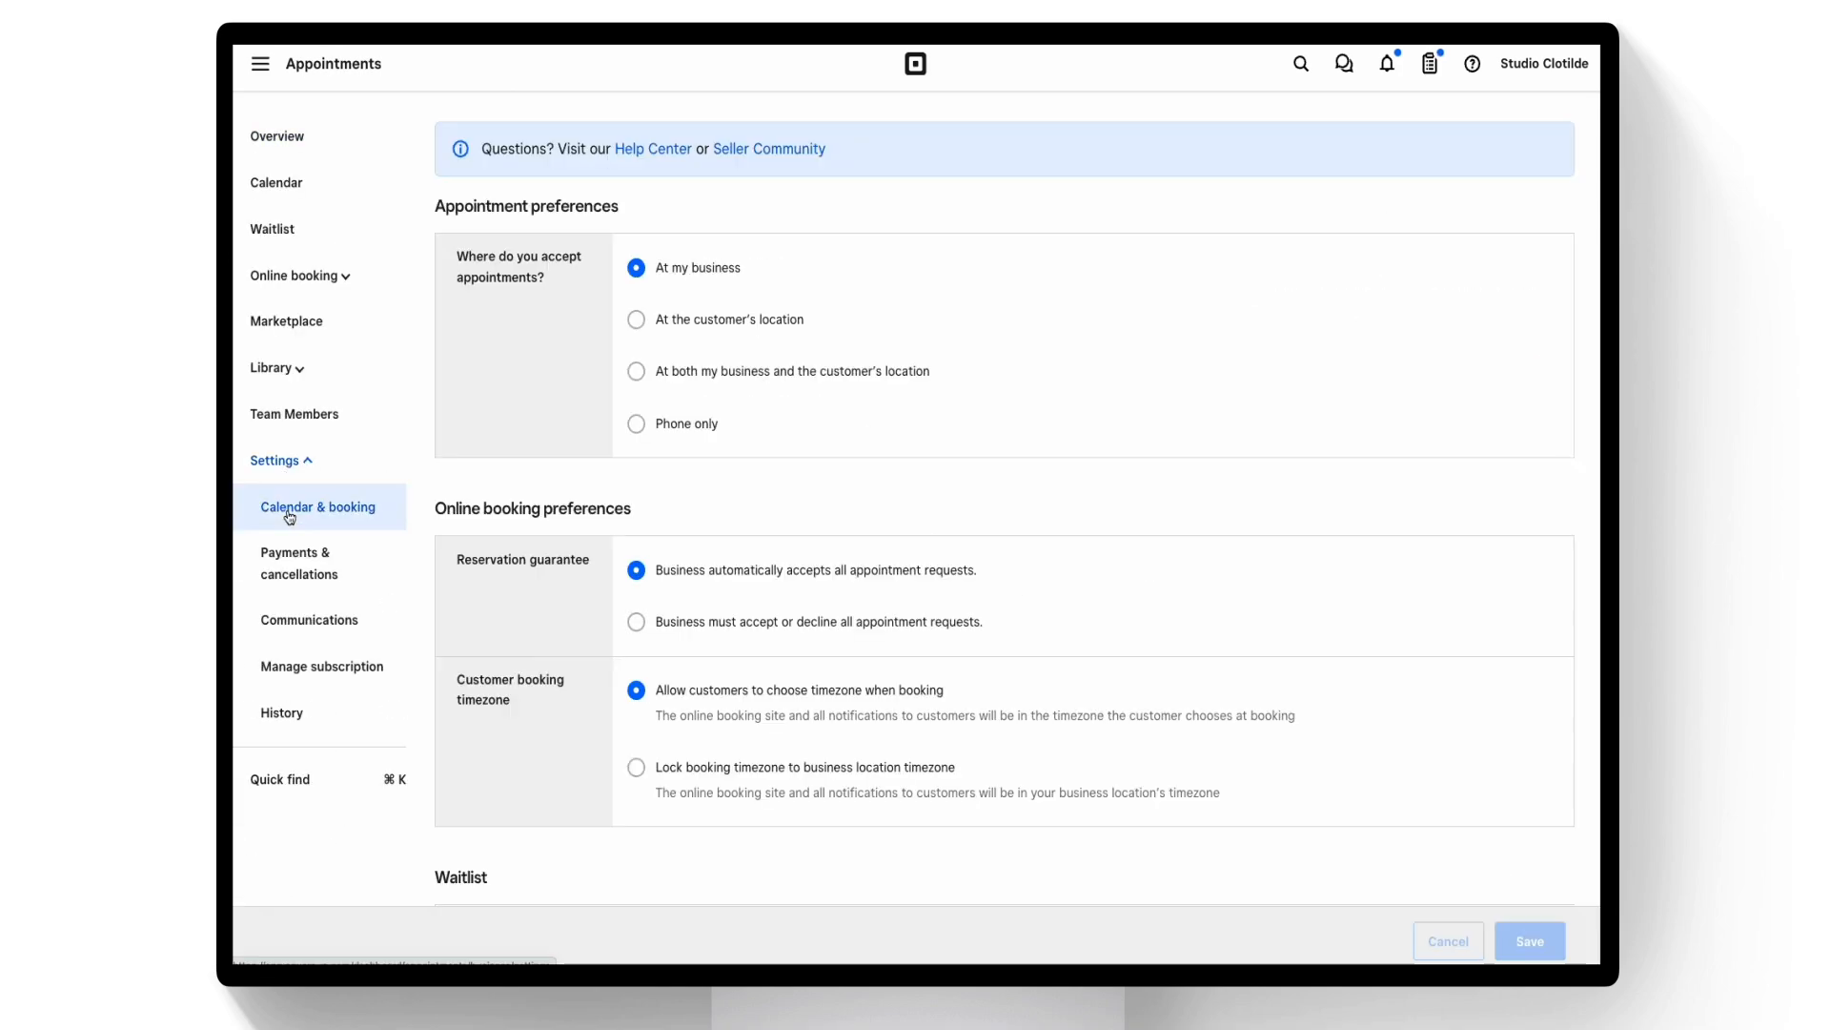
pyautogui.moveTo(429, 602)
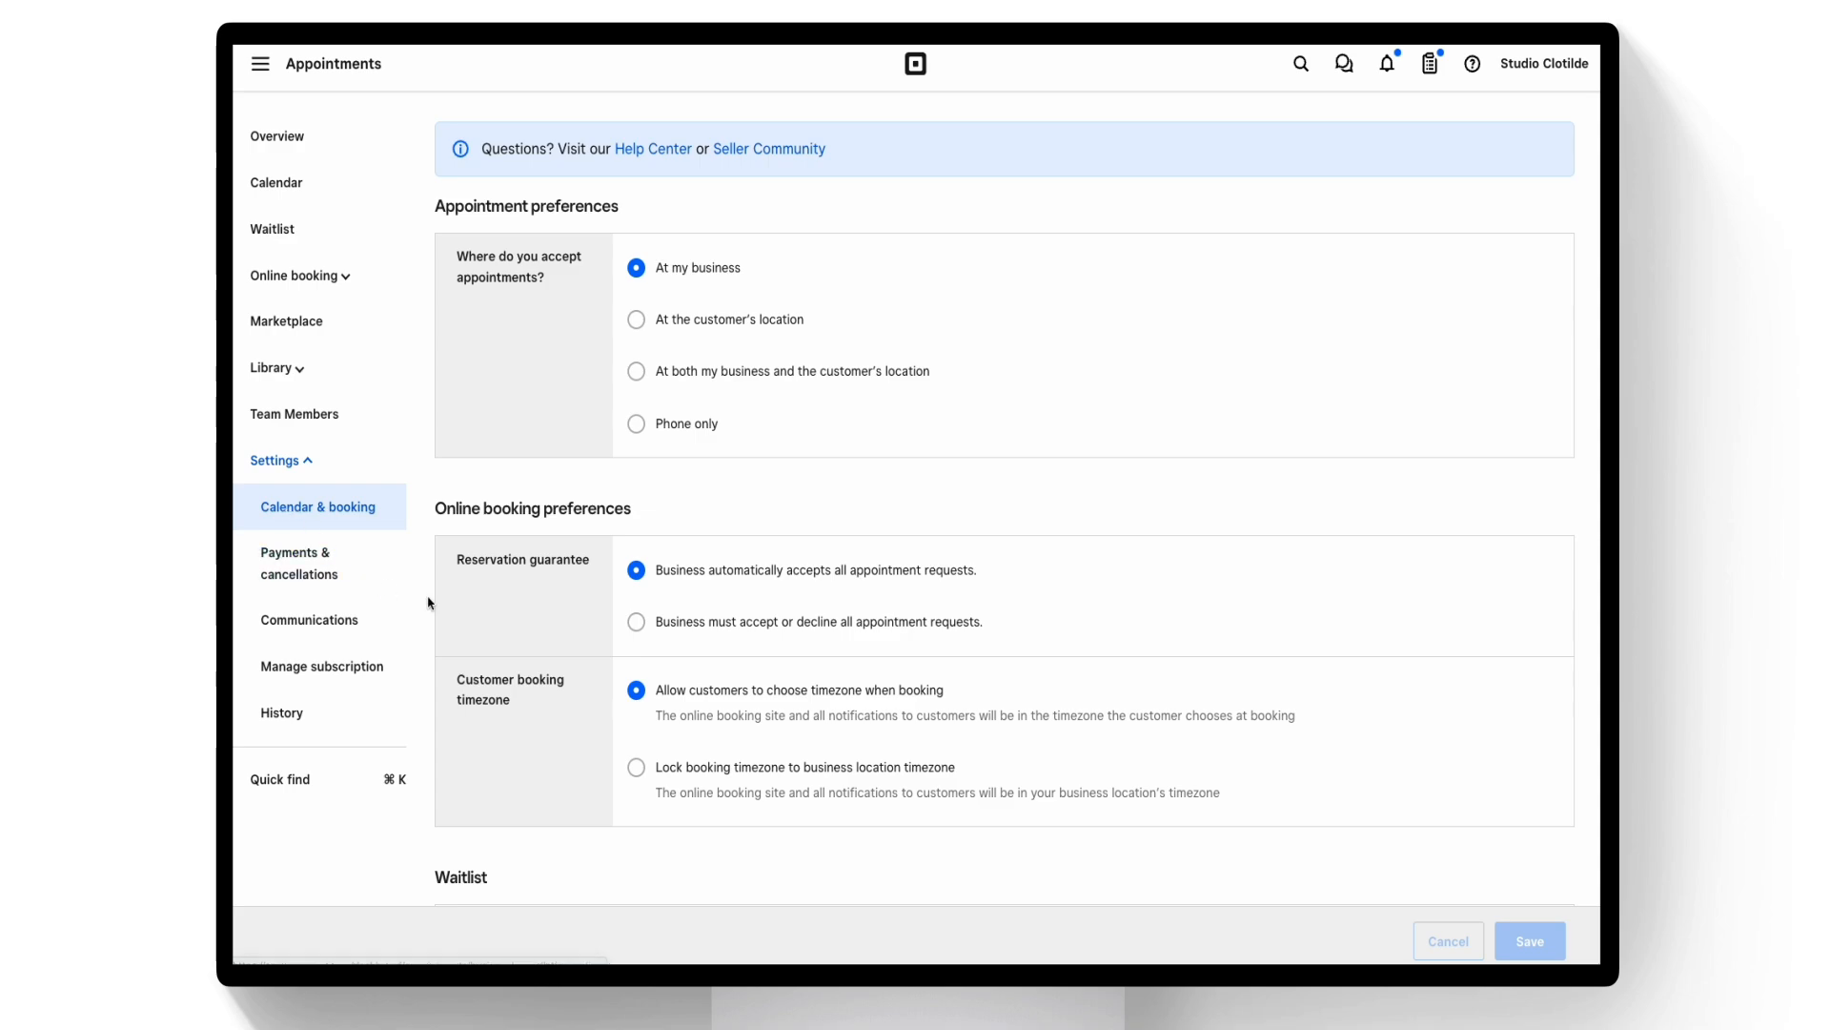
pyautogui.scroll(-3)
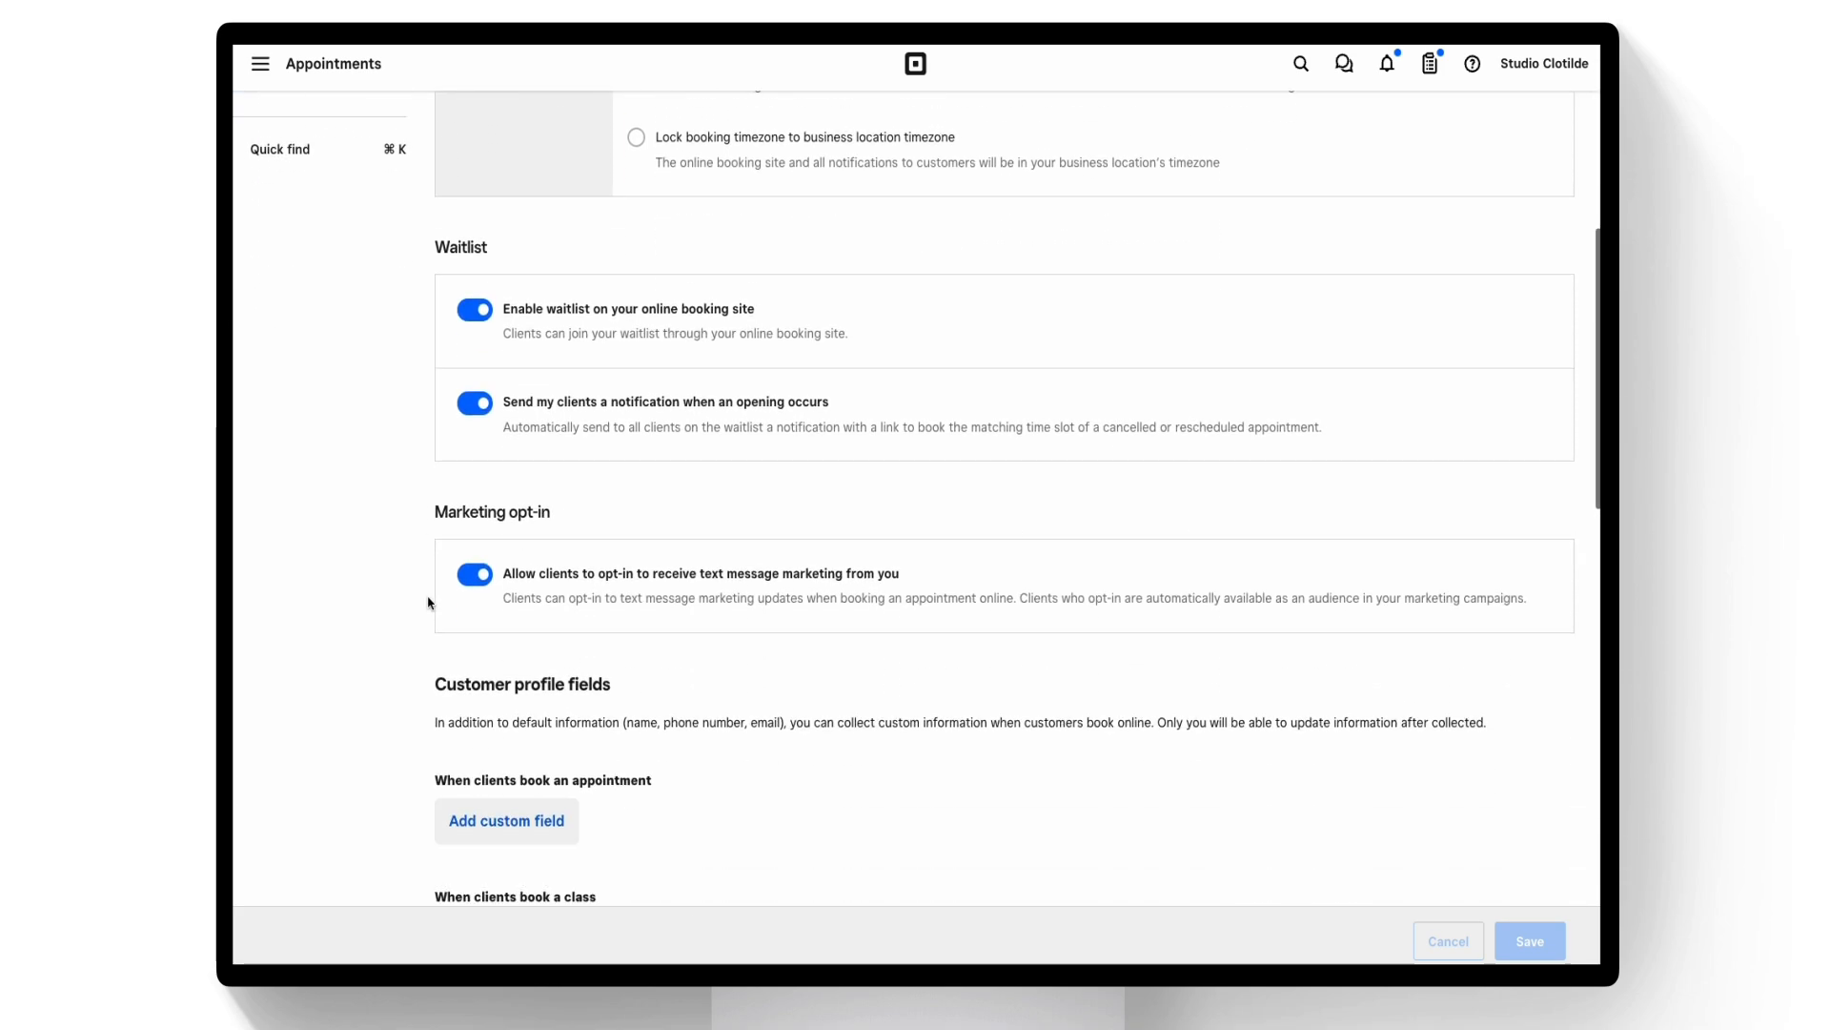
pyautogui.scroll(-3)
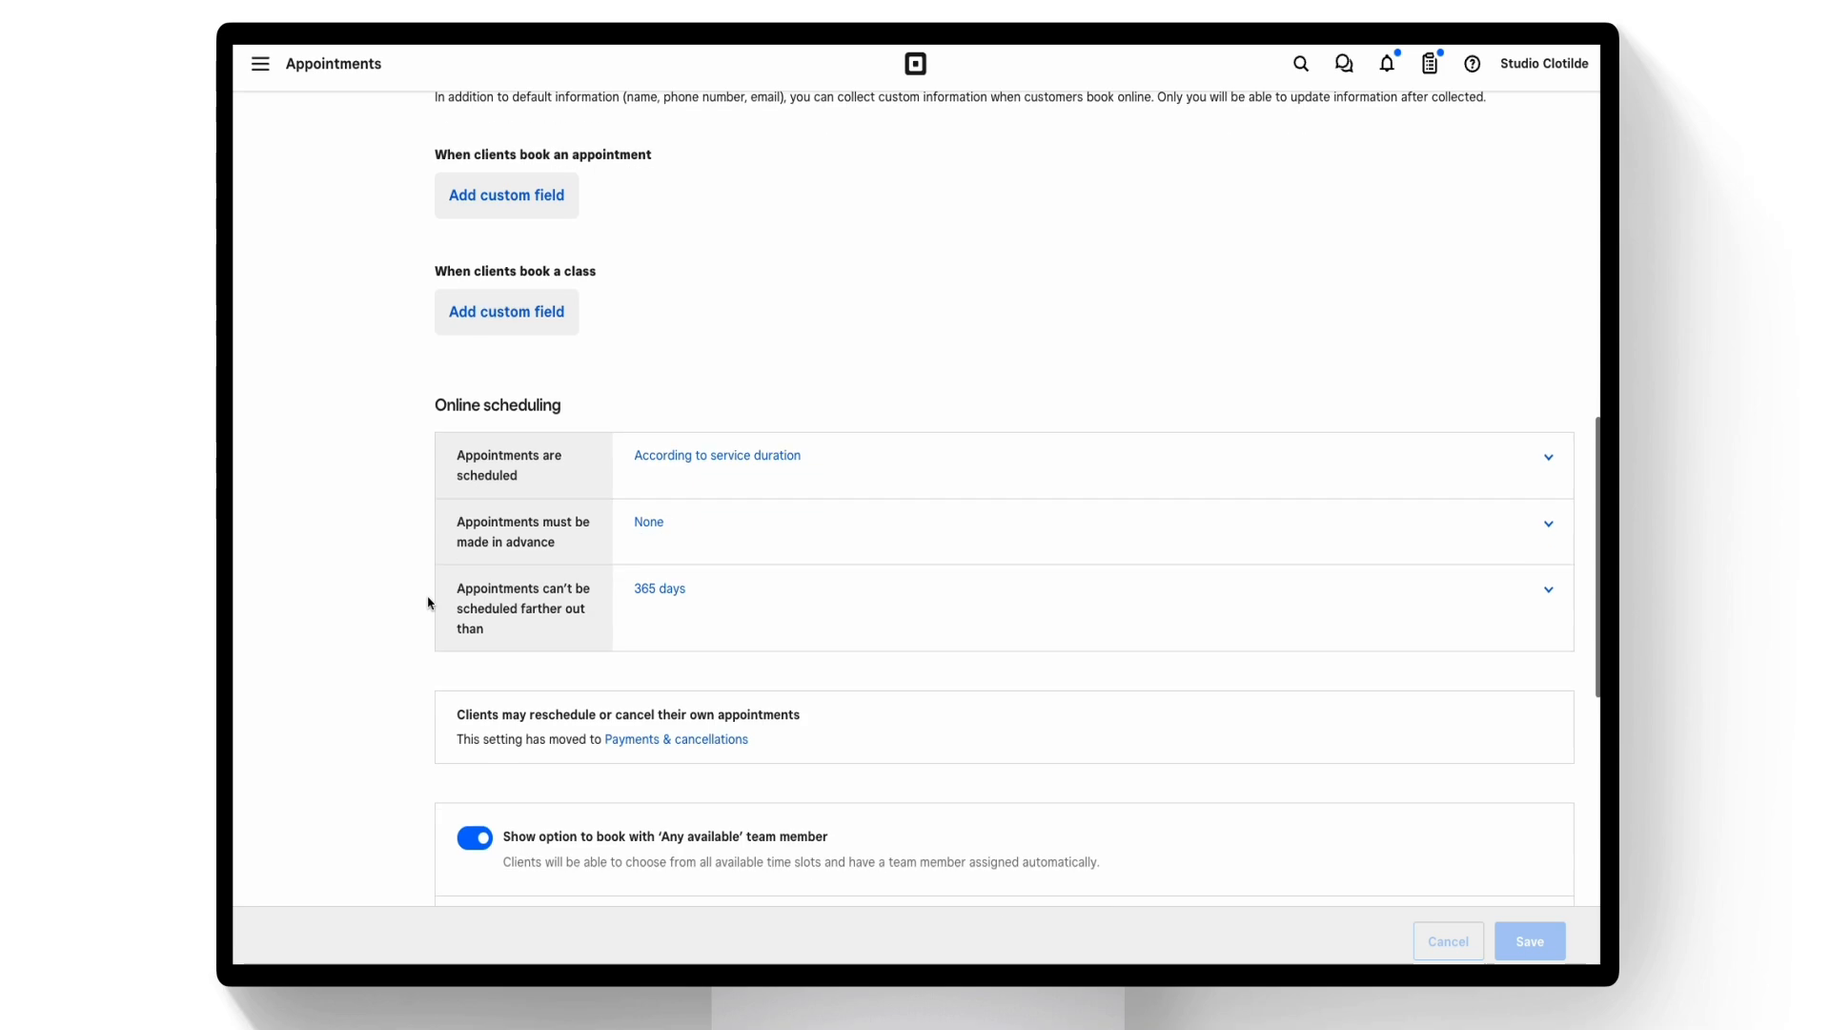
pyautogui.scroll(-3)
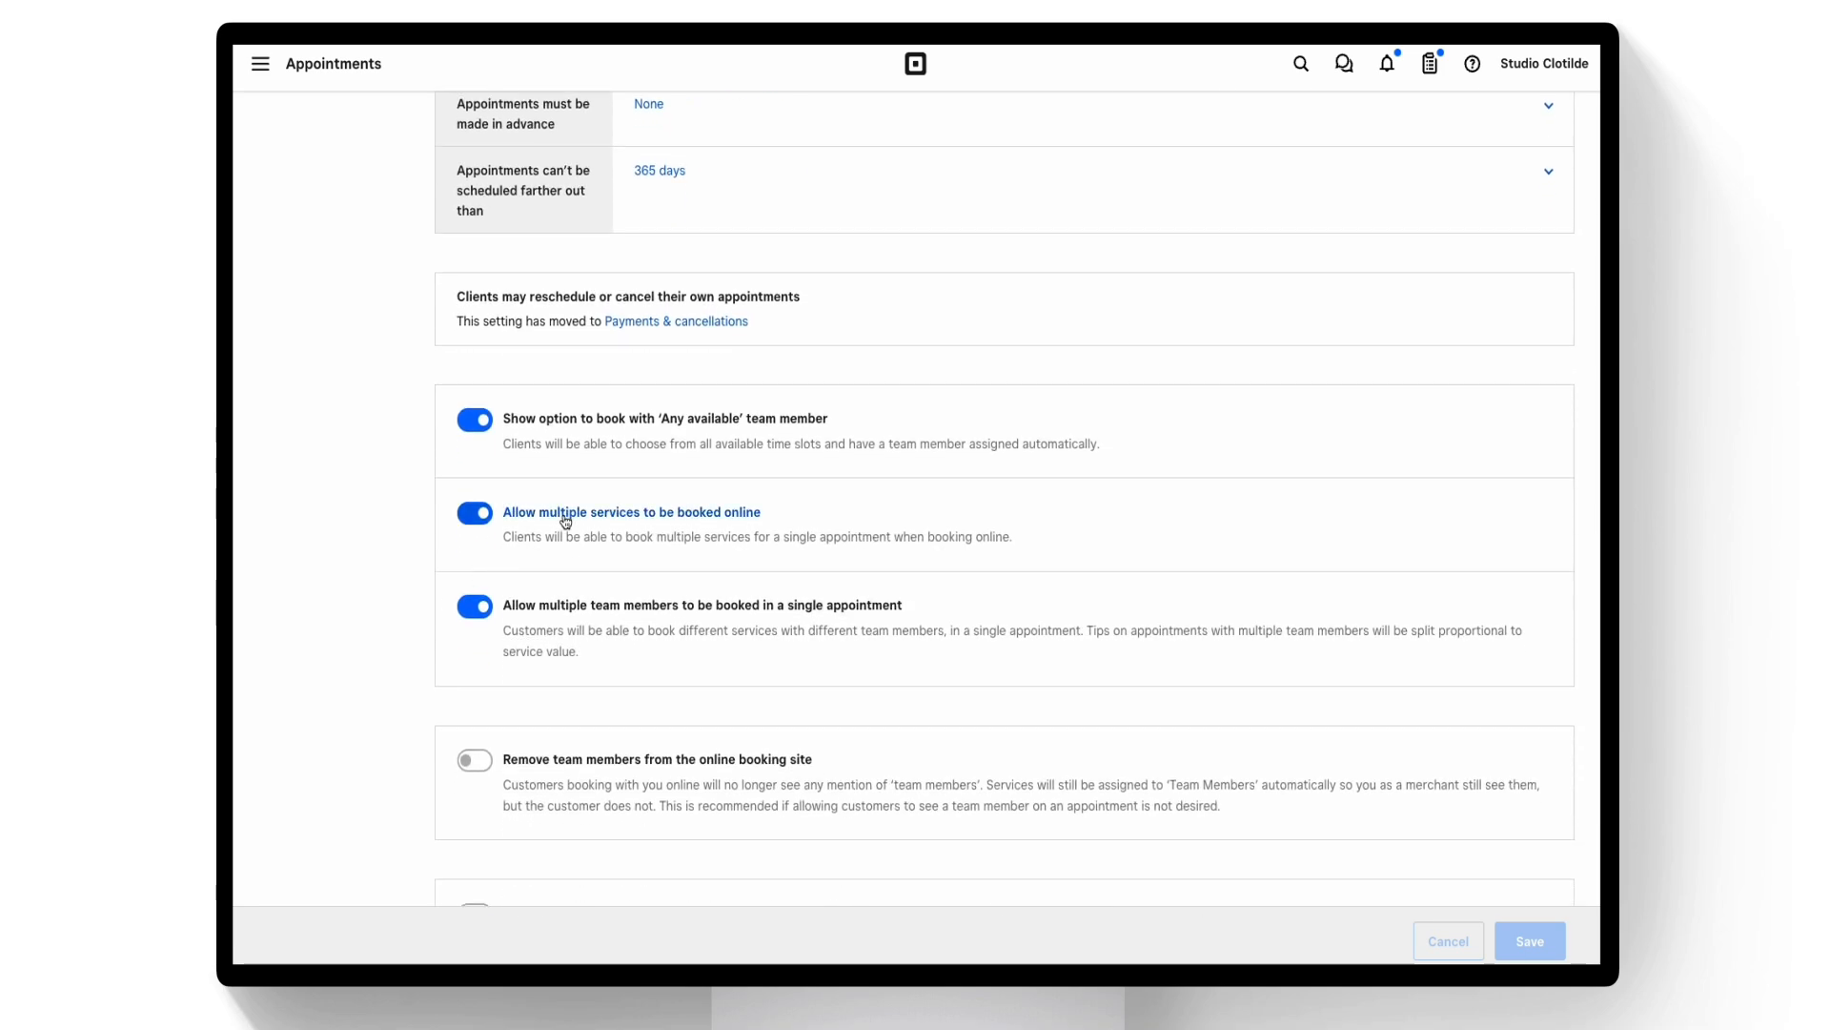
pyautogui.moveTo(597, 610)
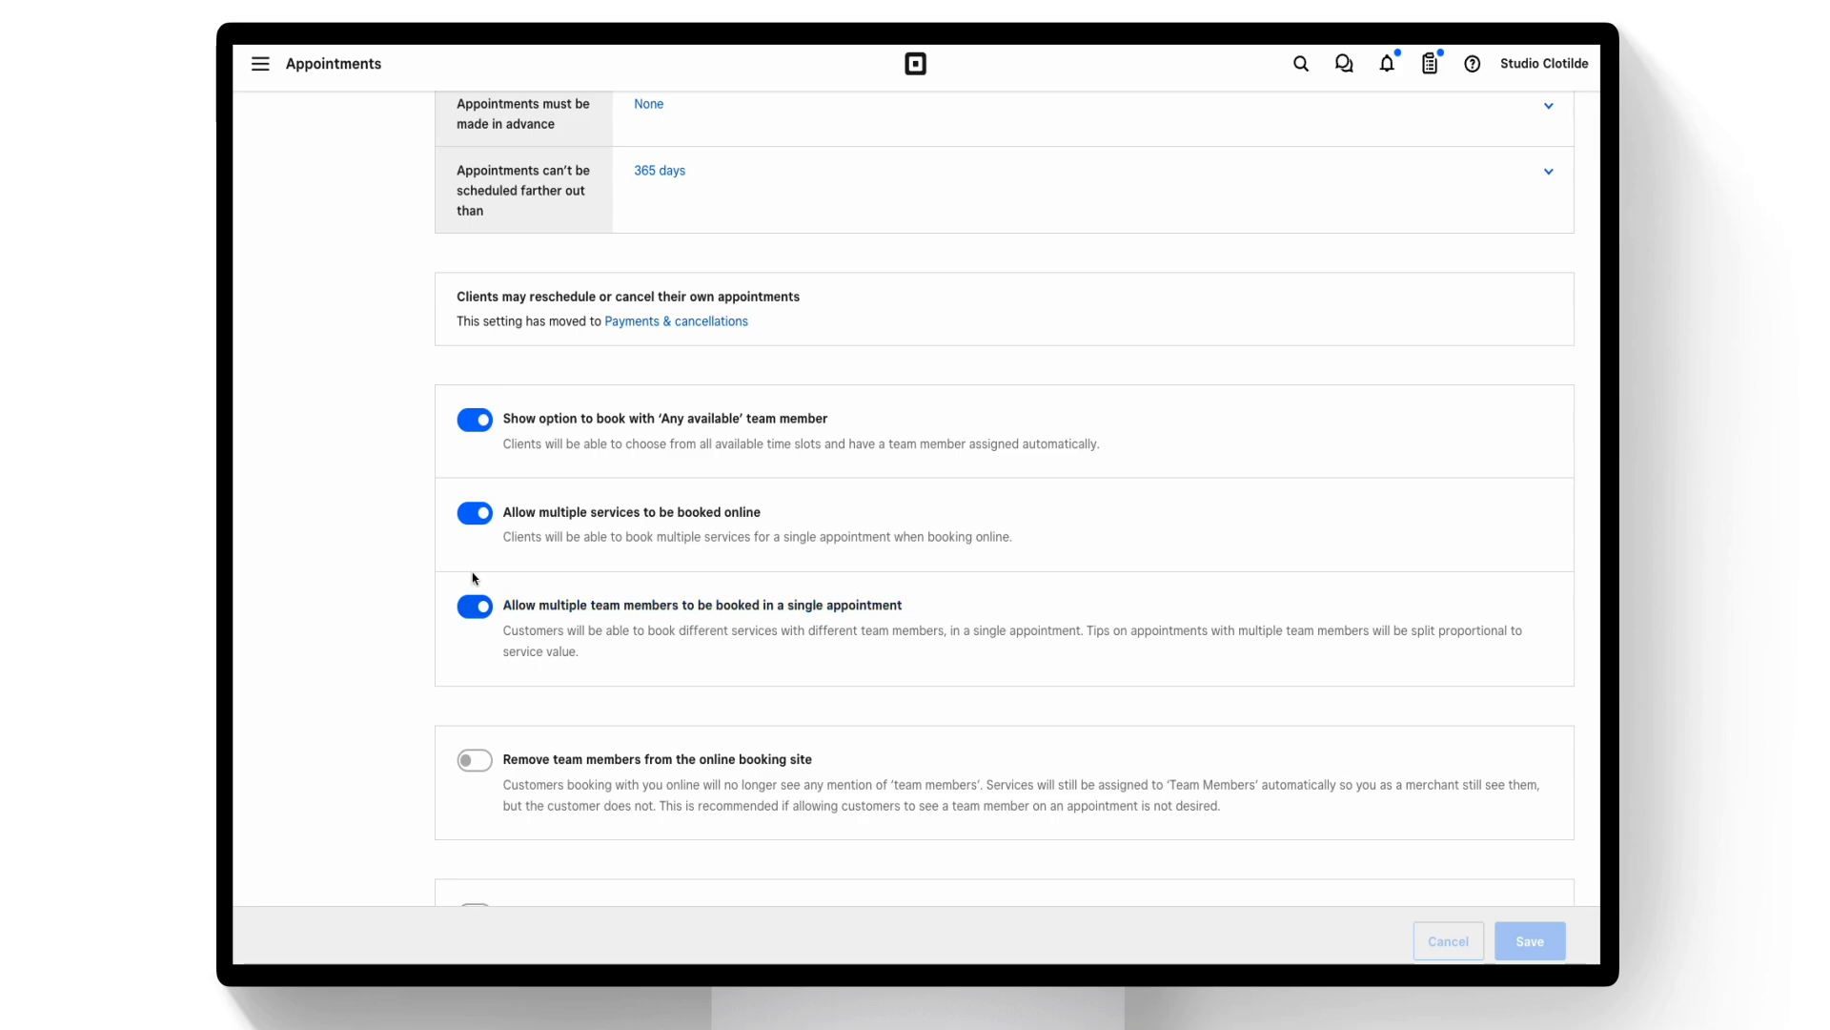
pyautogui.scroll(3)
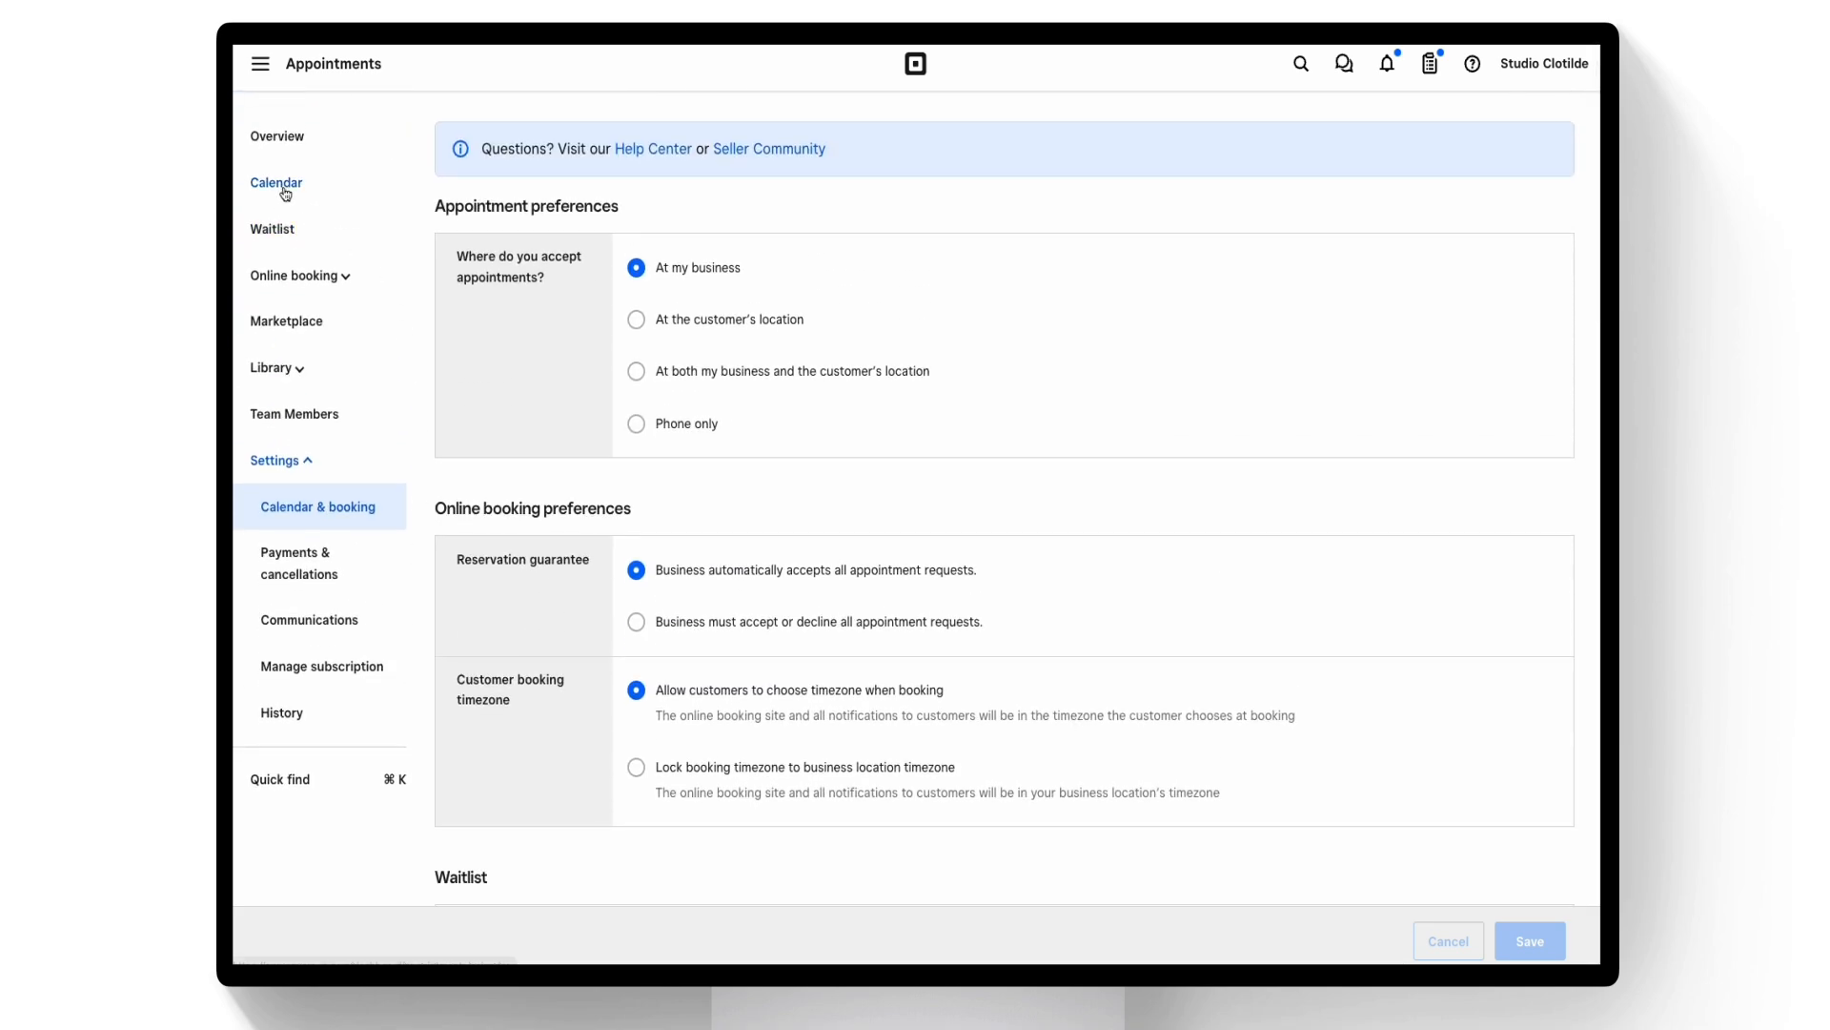
# Start a new appointment from the calendar and search clients for 'ch'
pyautogui.click(277, 183)
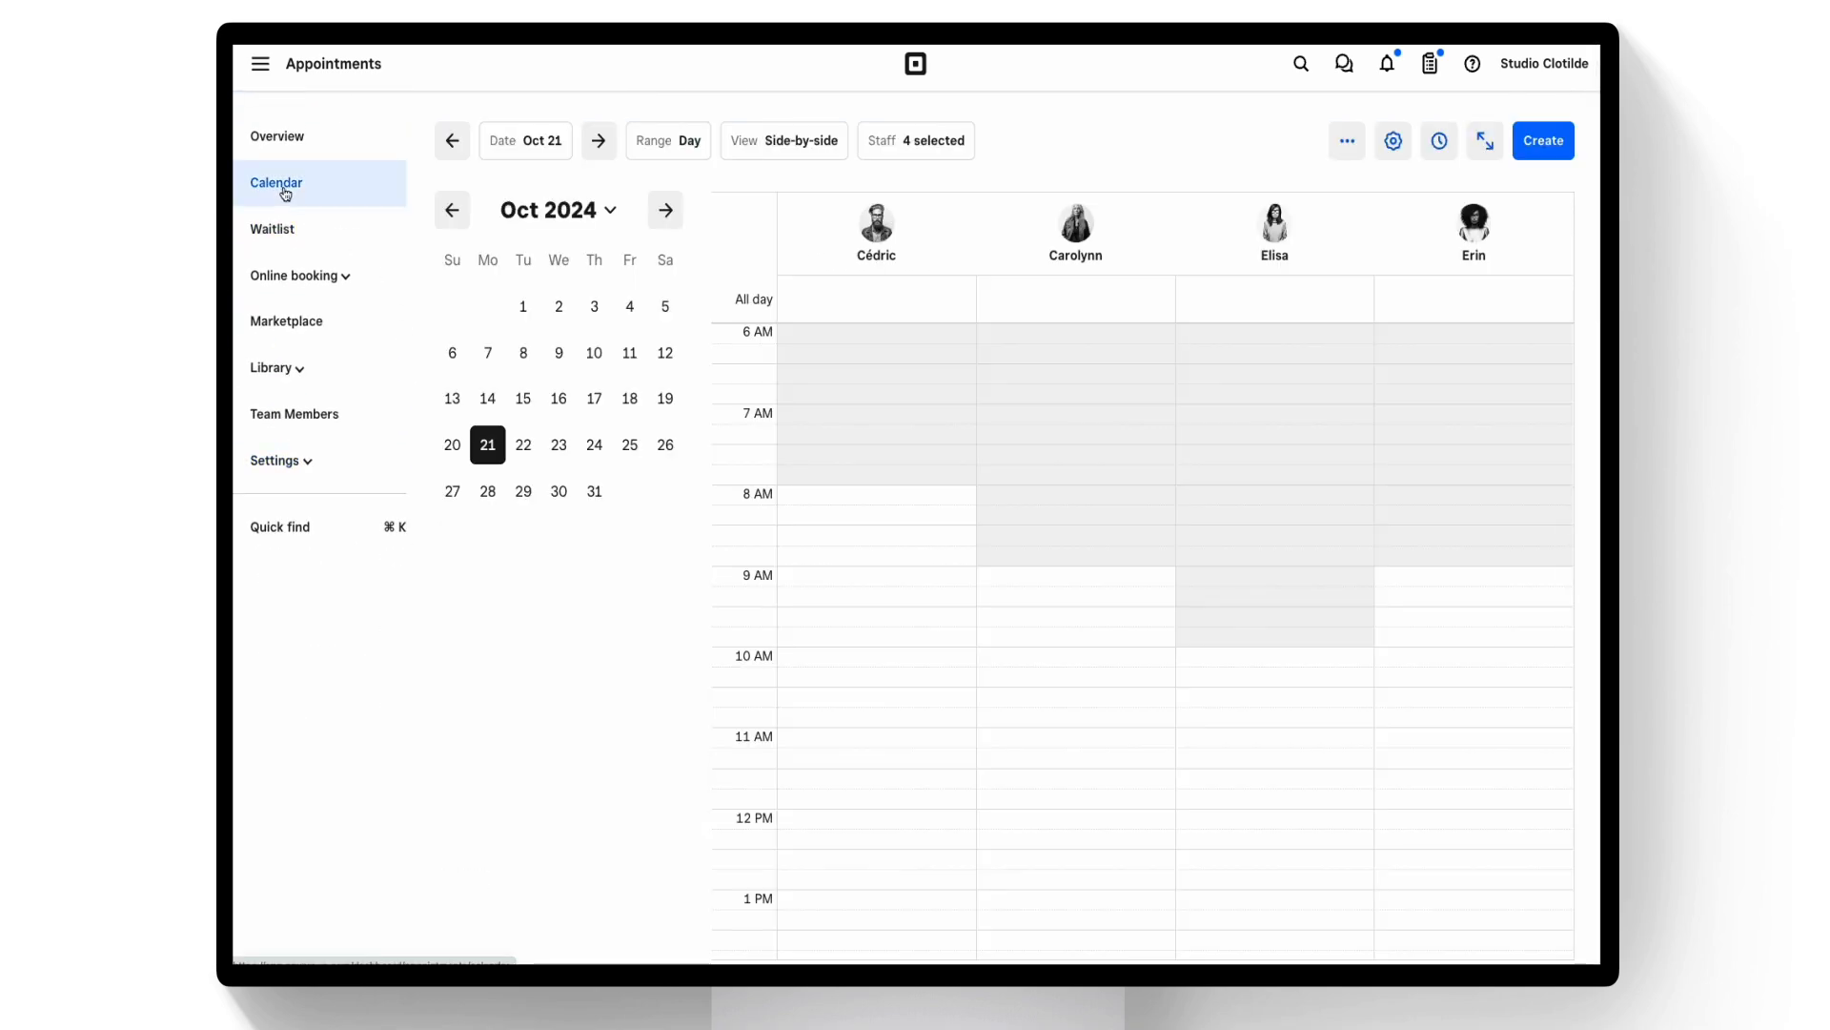
pyautogui.moveTo(1275, 185)
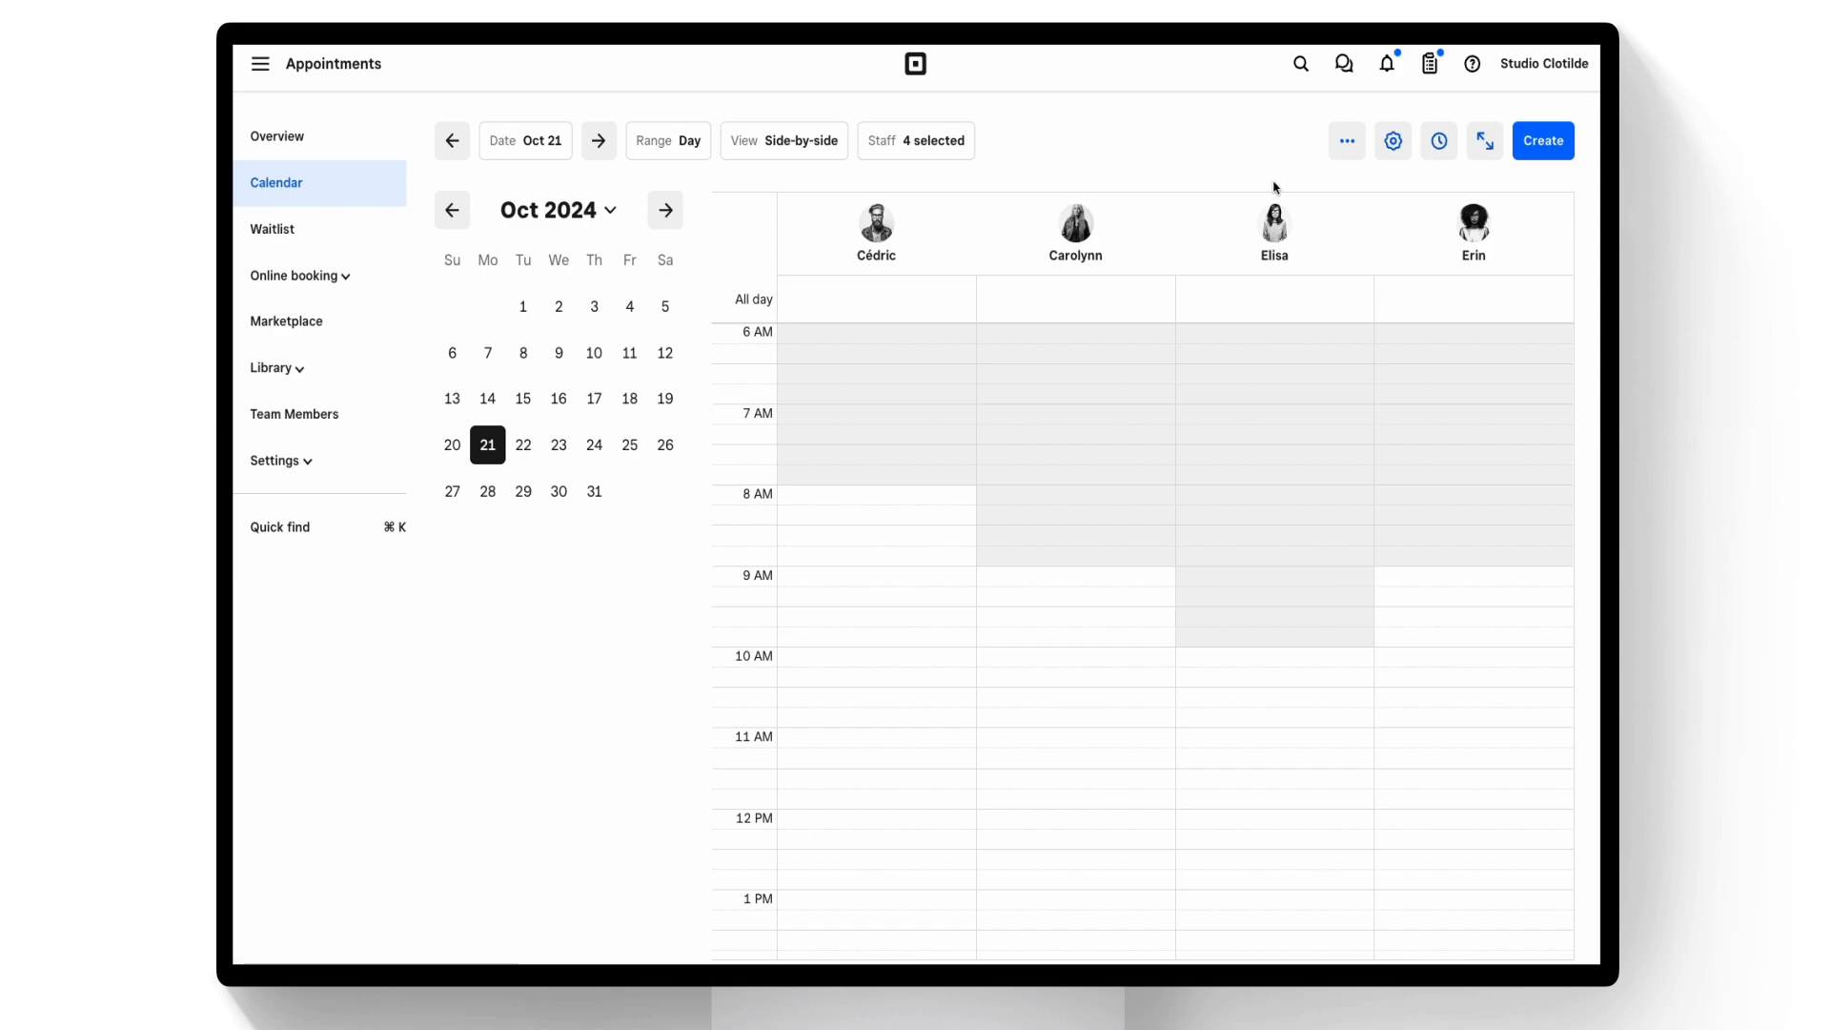
pyautogui.click(1544, 141)
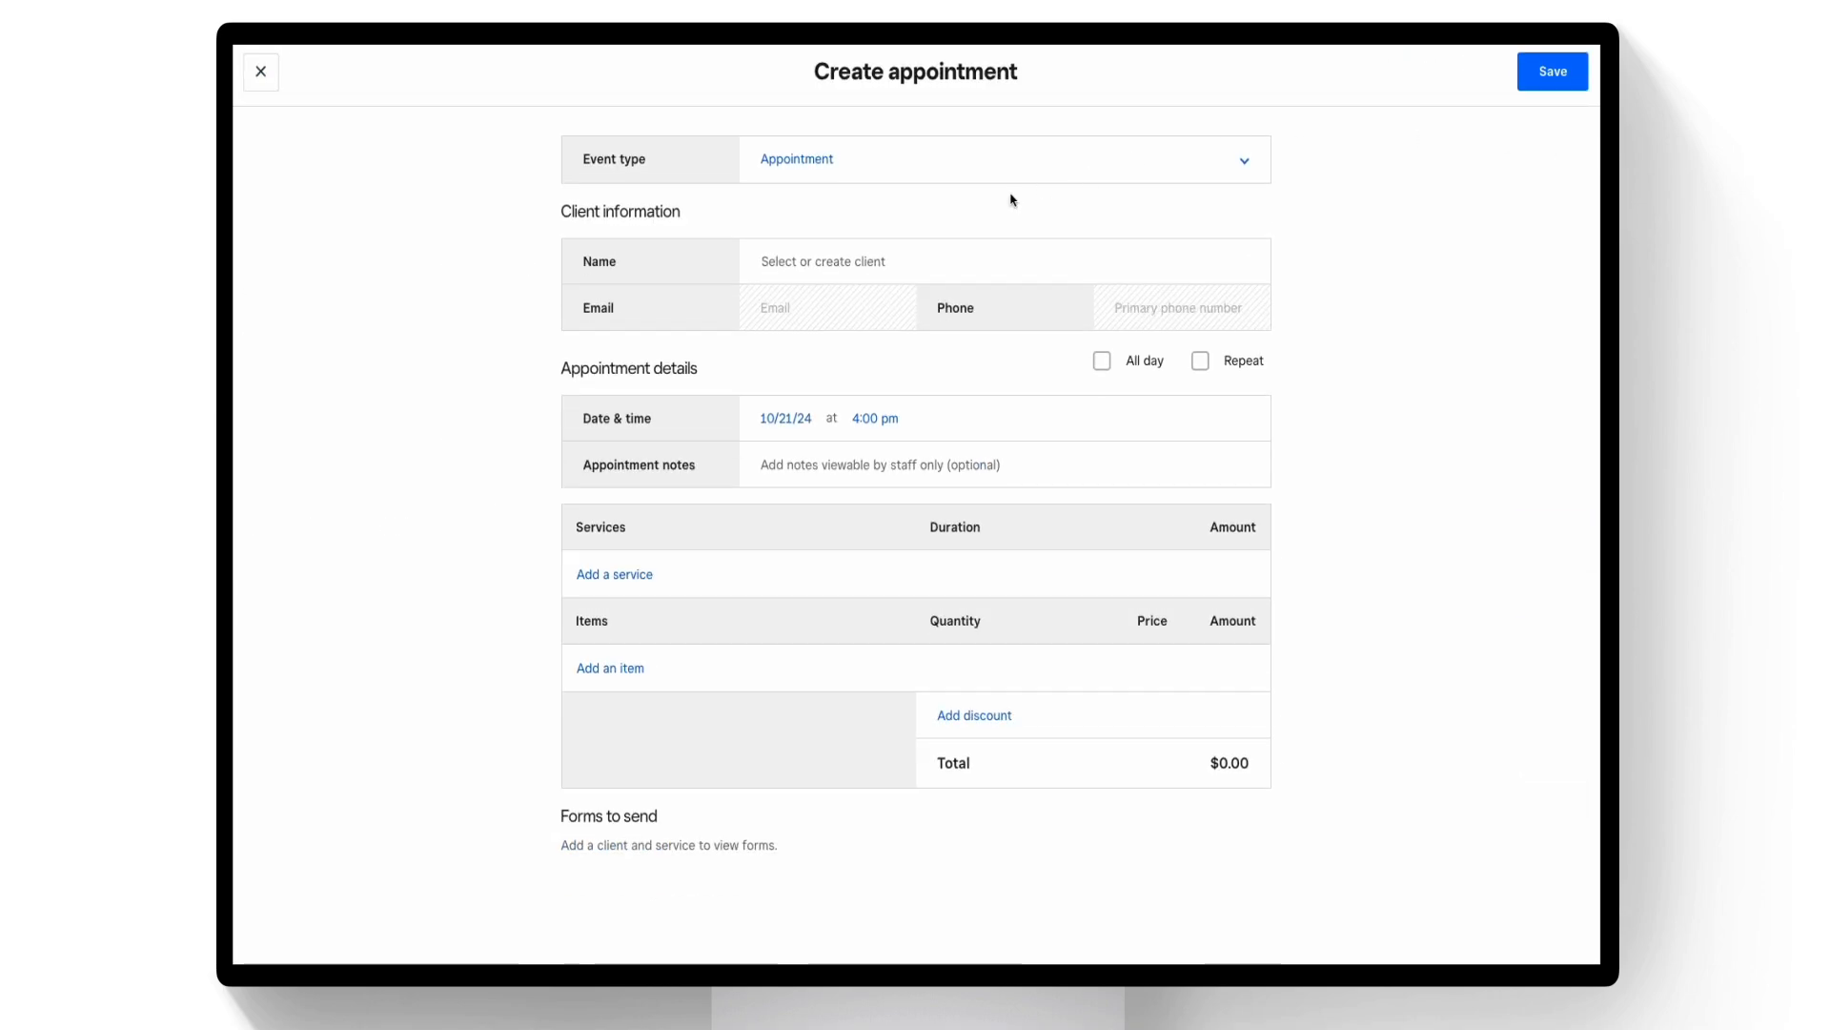
pyautogui.write('ch')
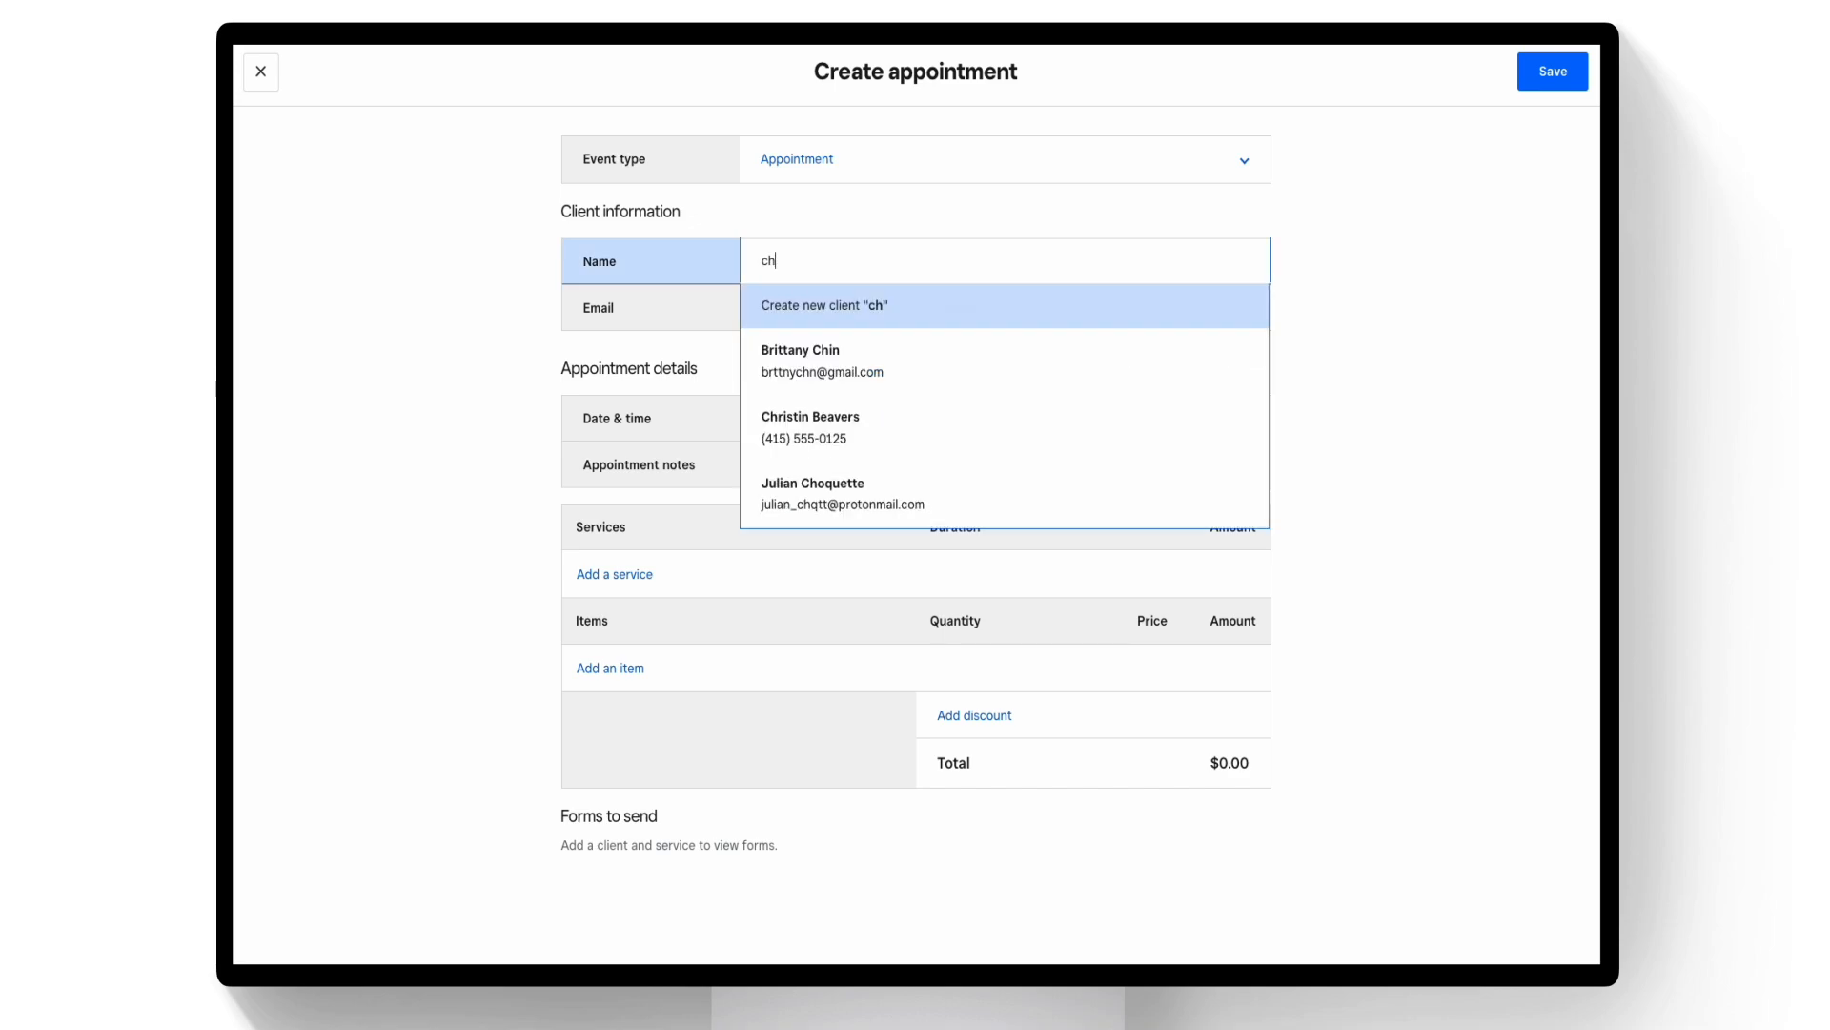
pyautogui.click(808, 427)
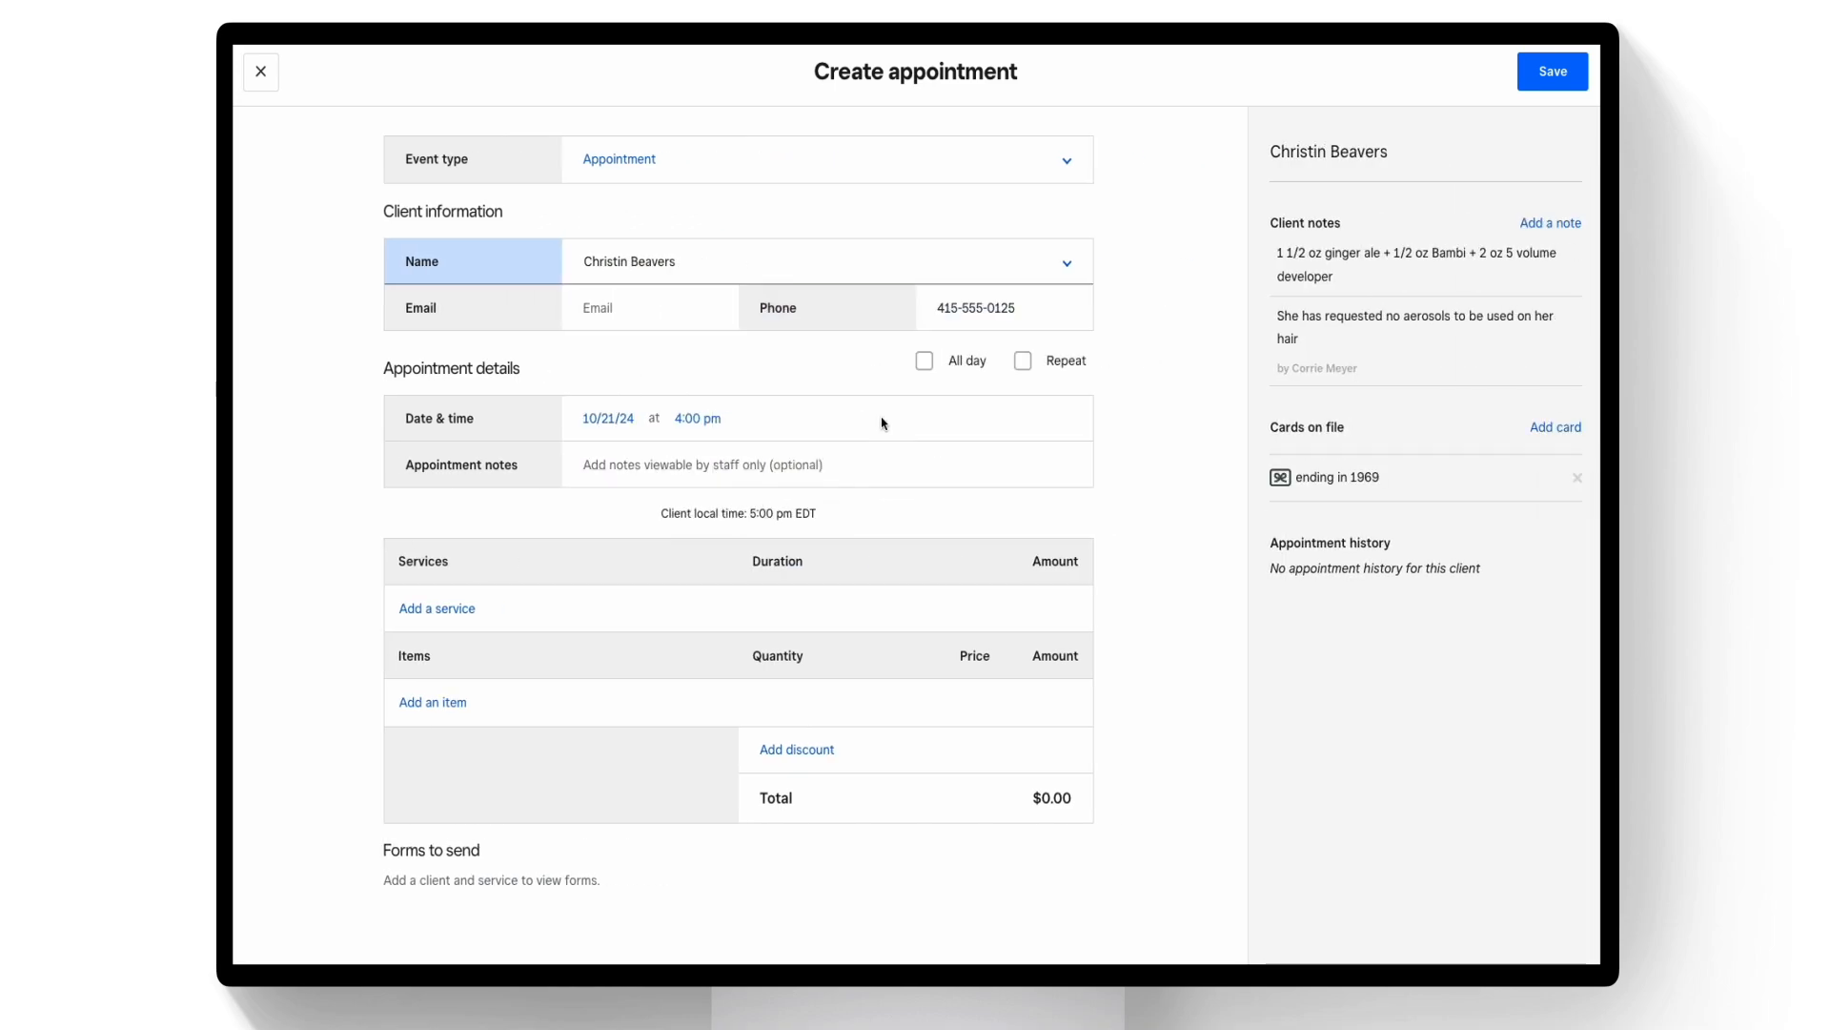
pyautogui.click(609, 417)
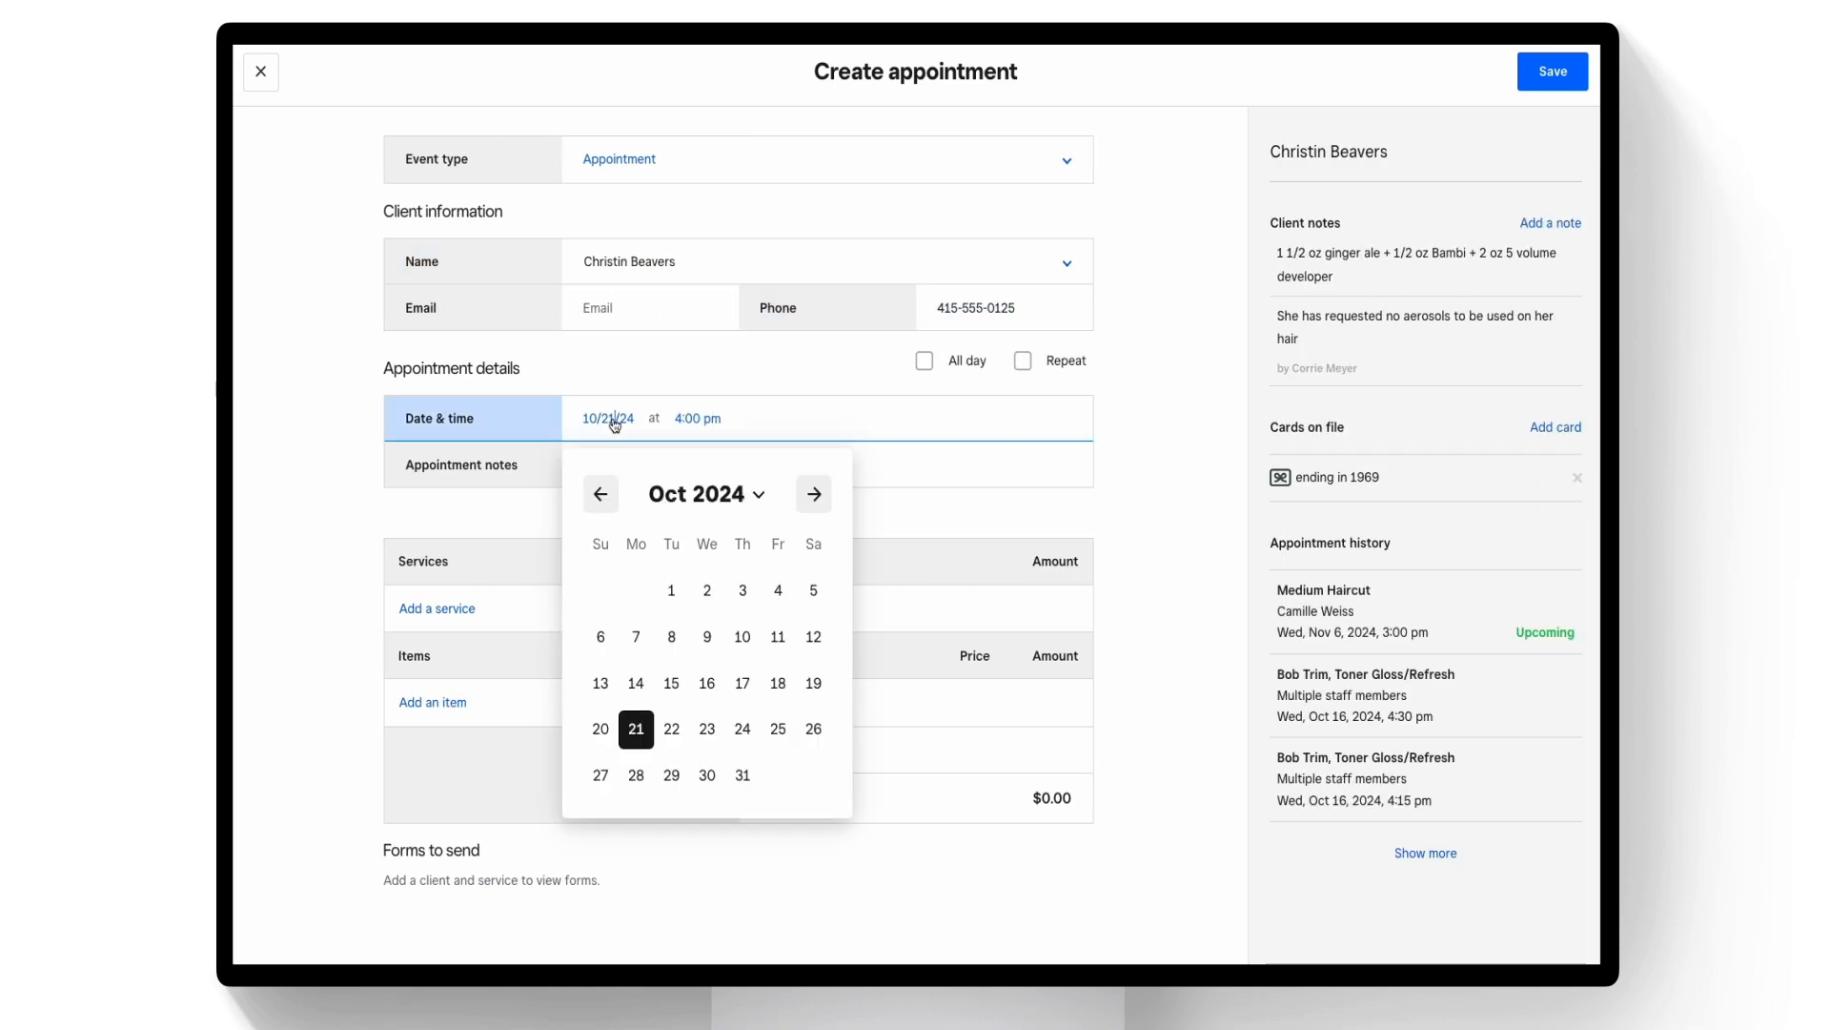
pyautogui.click(705, 728)
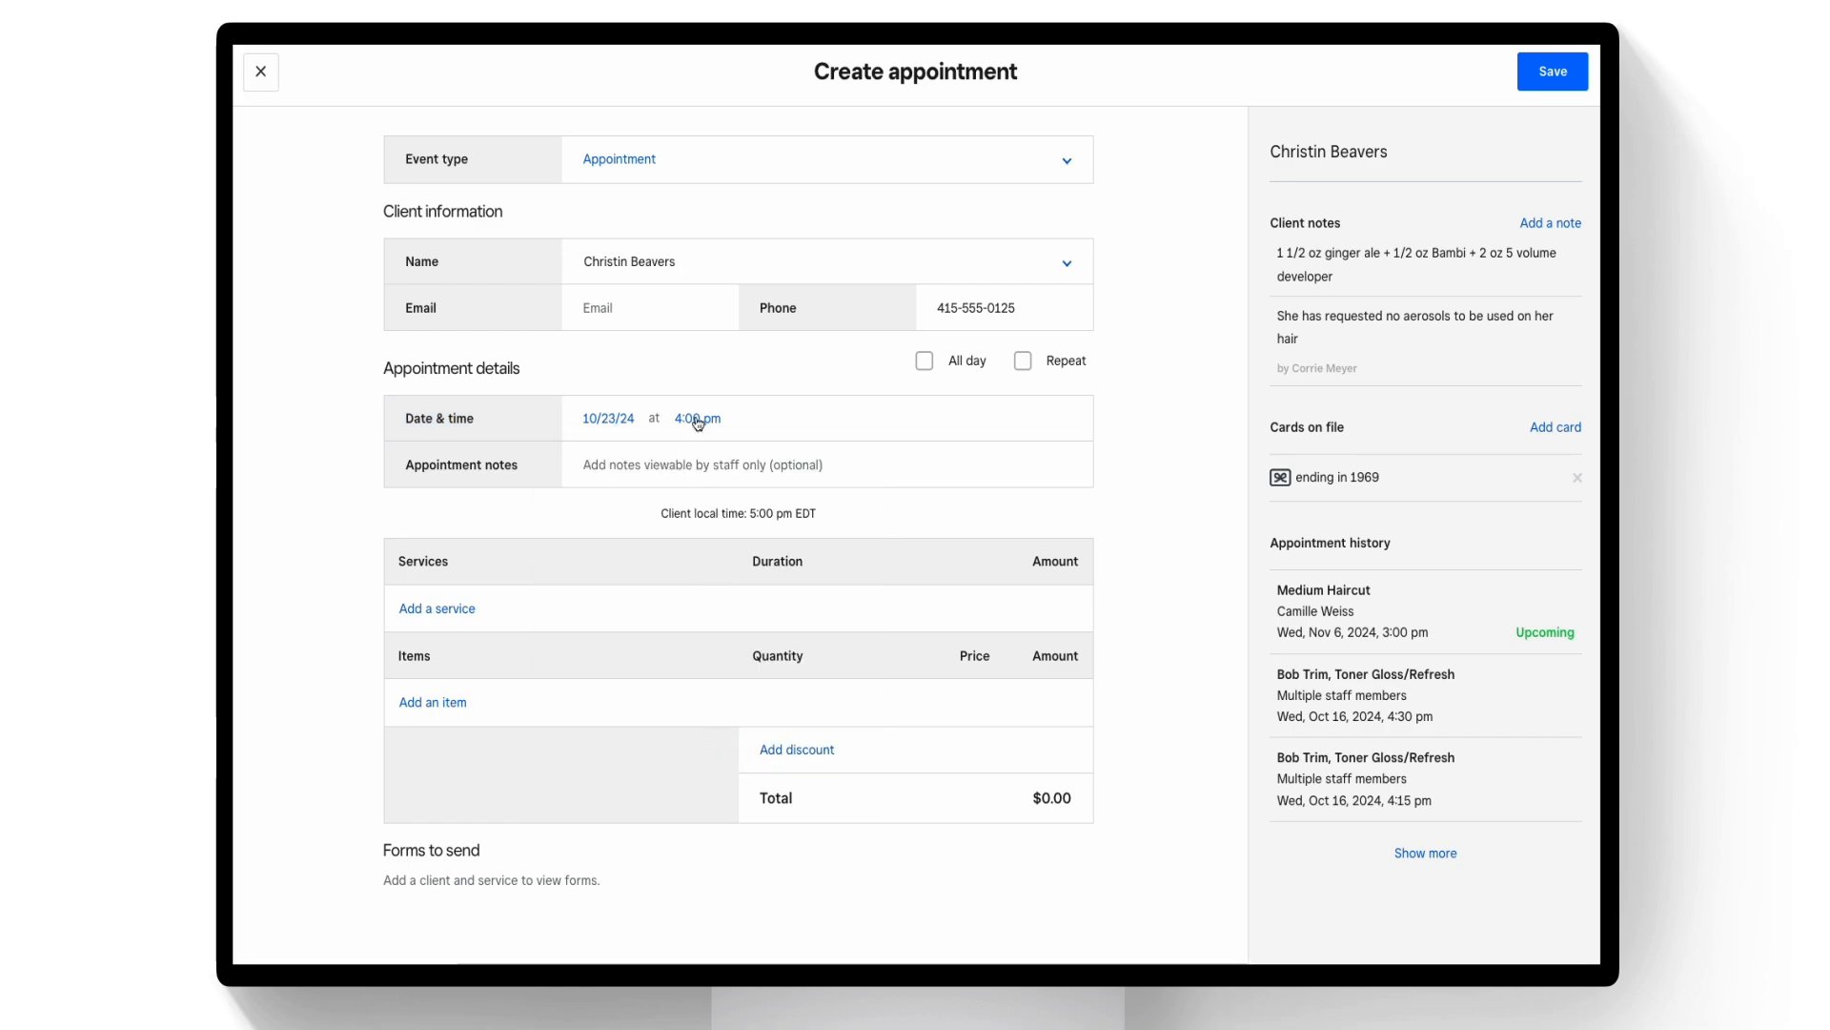
pyautogui.click(698, 418)
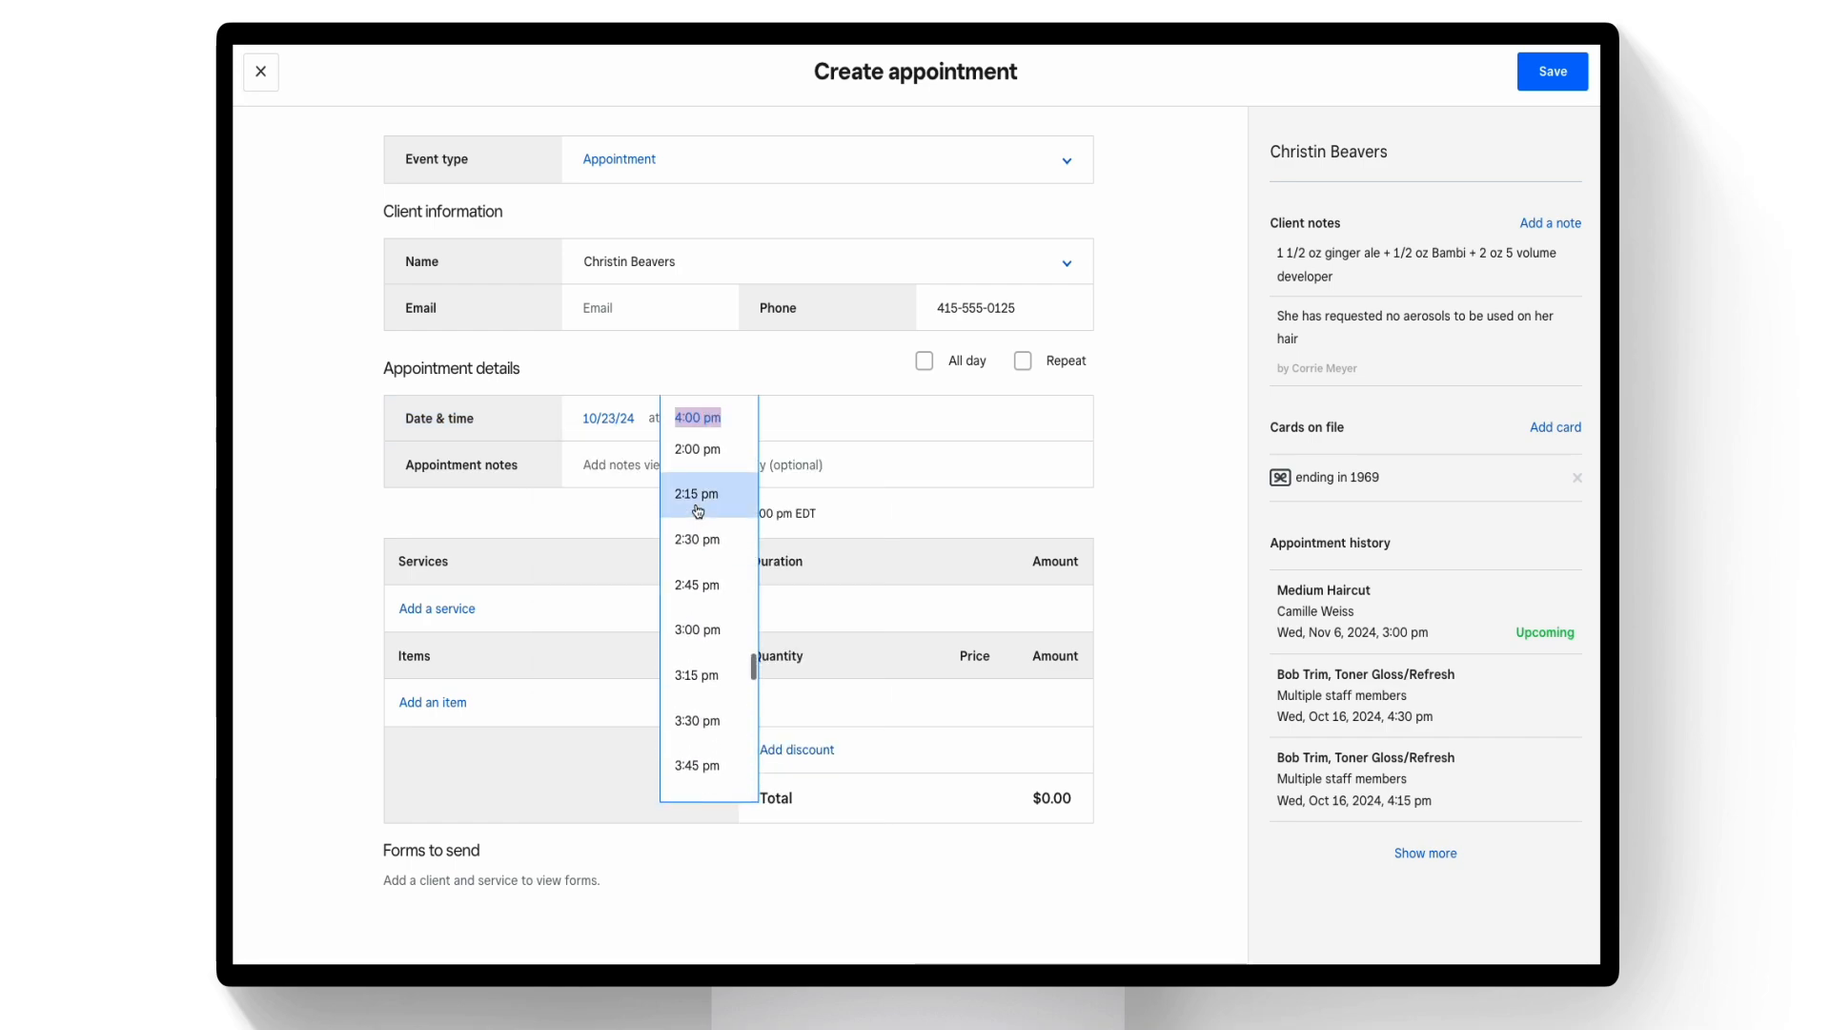
pyautogui.click(698, 448)
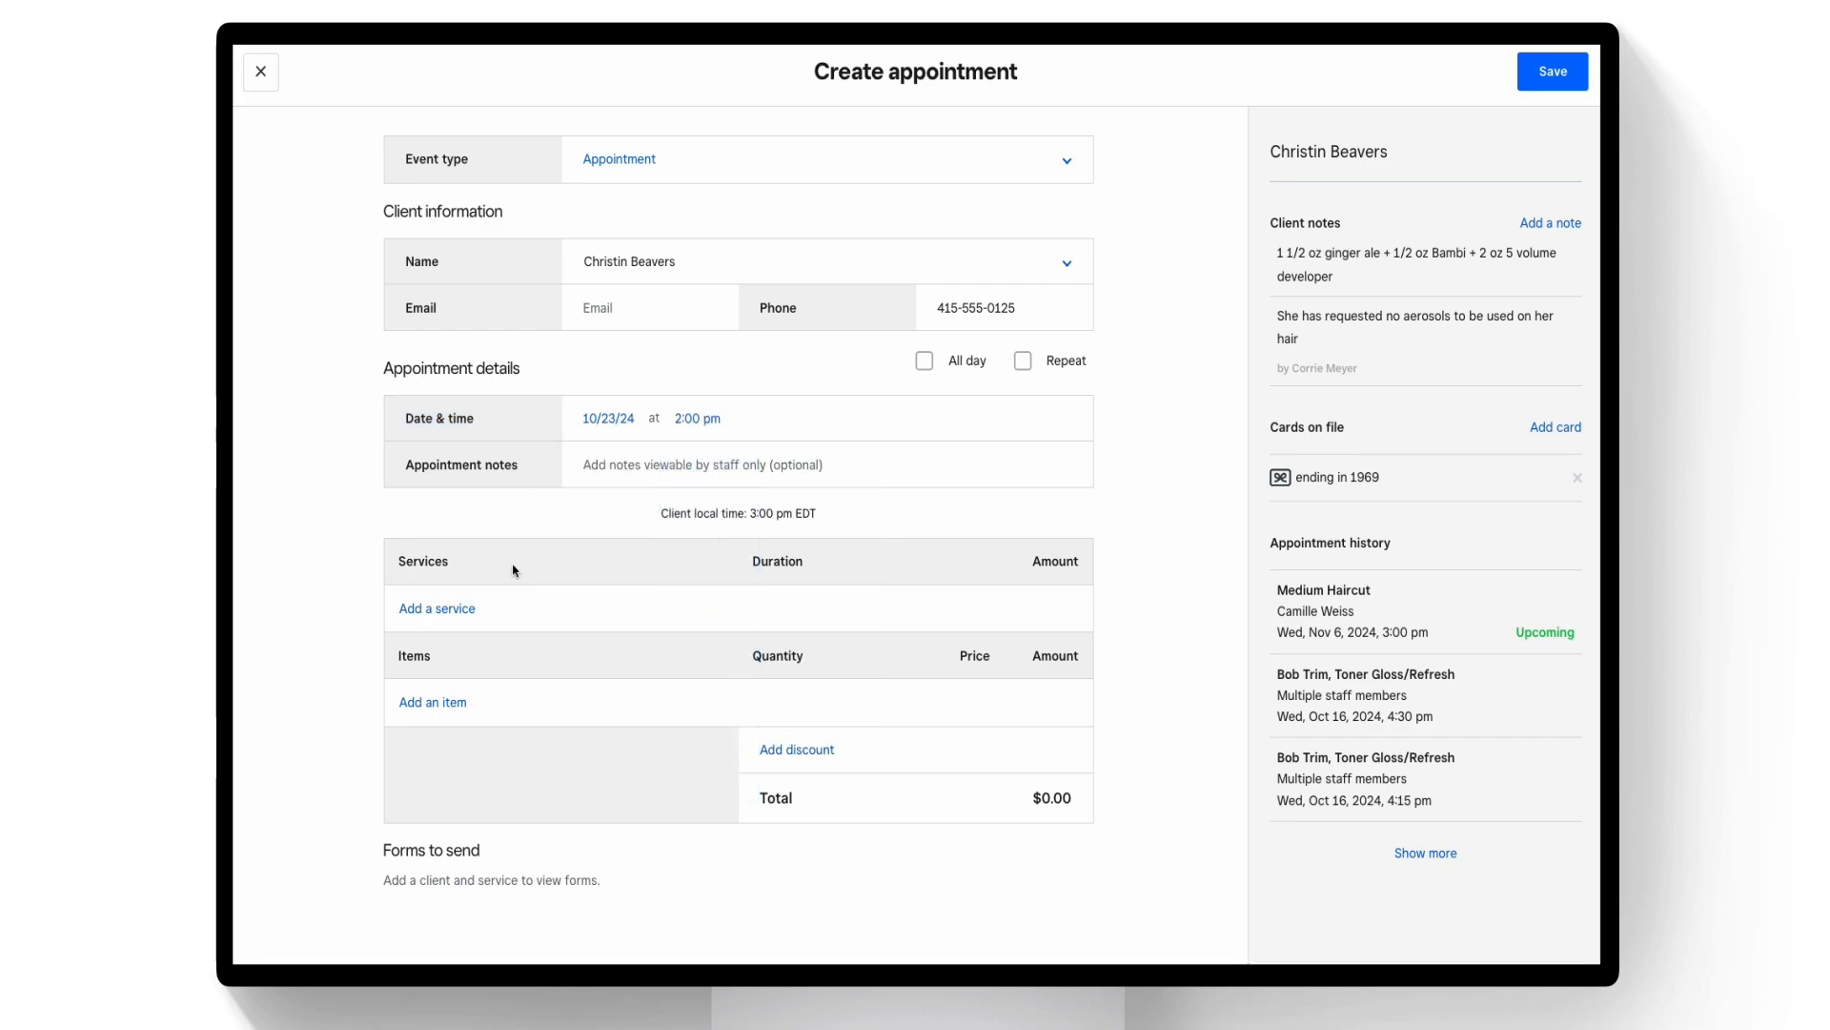
pyautogui.click(436, 608)
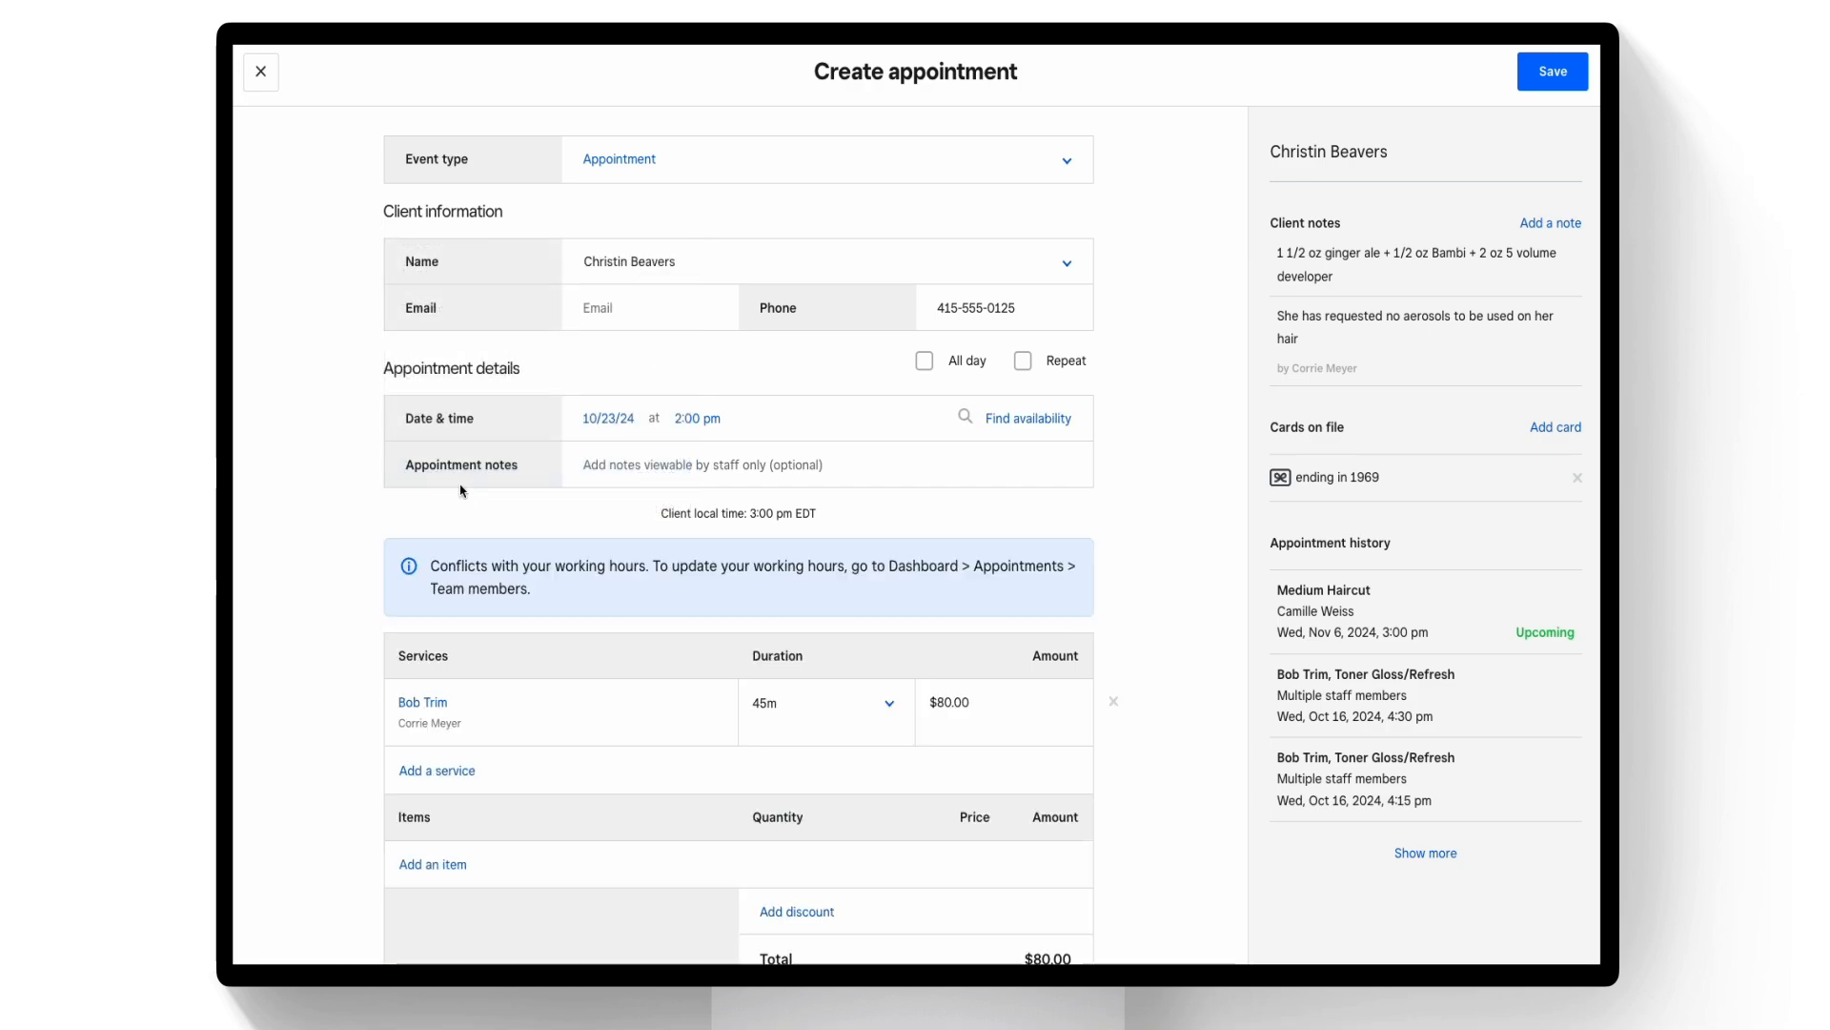
pyautogui.click(423, 701)
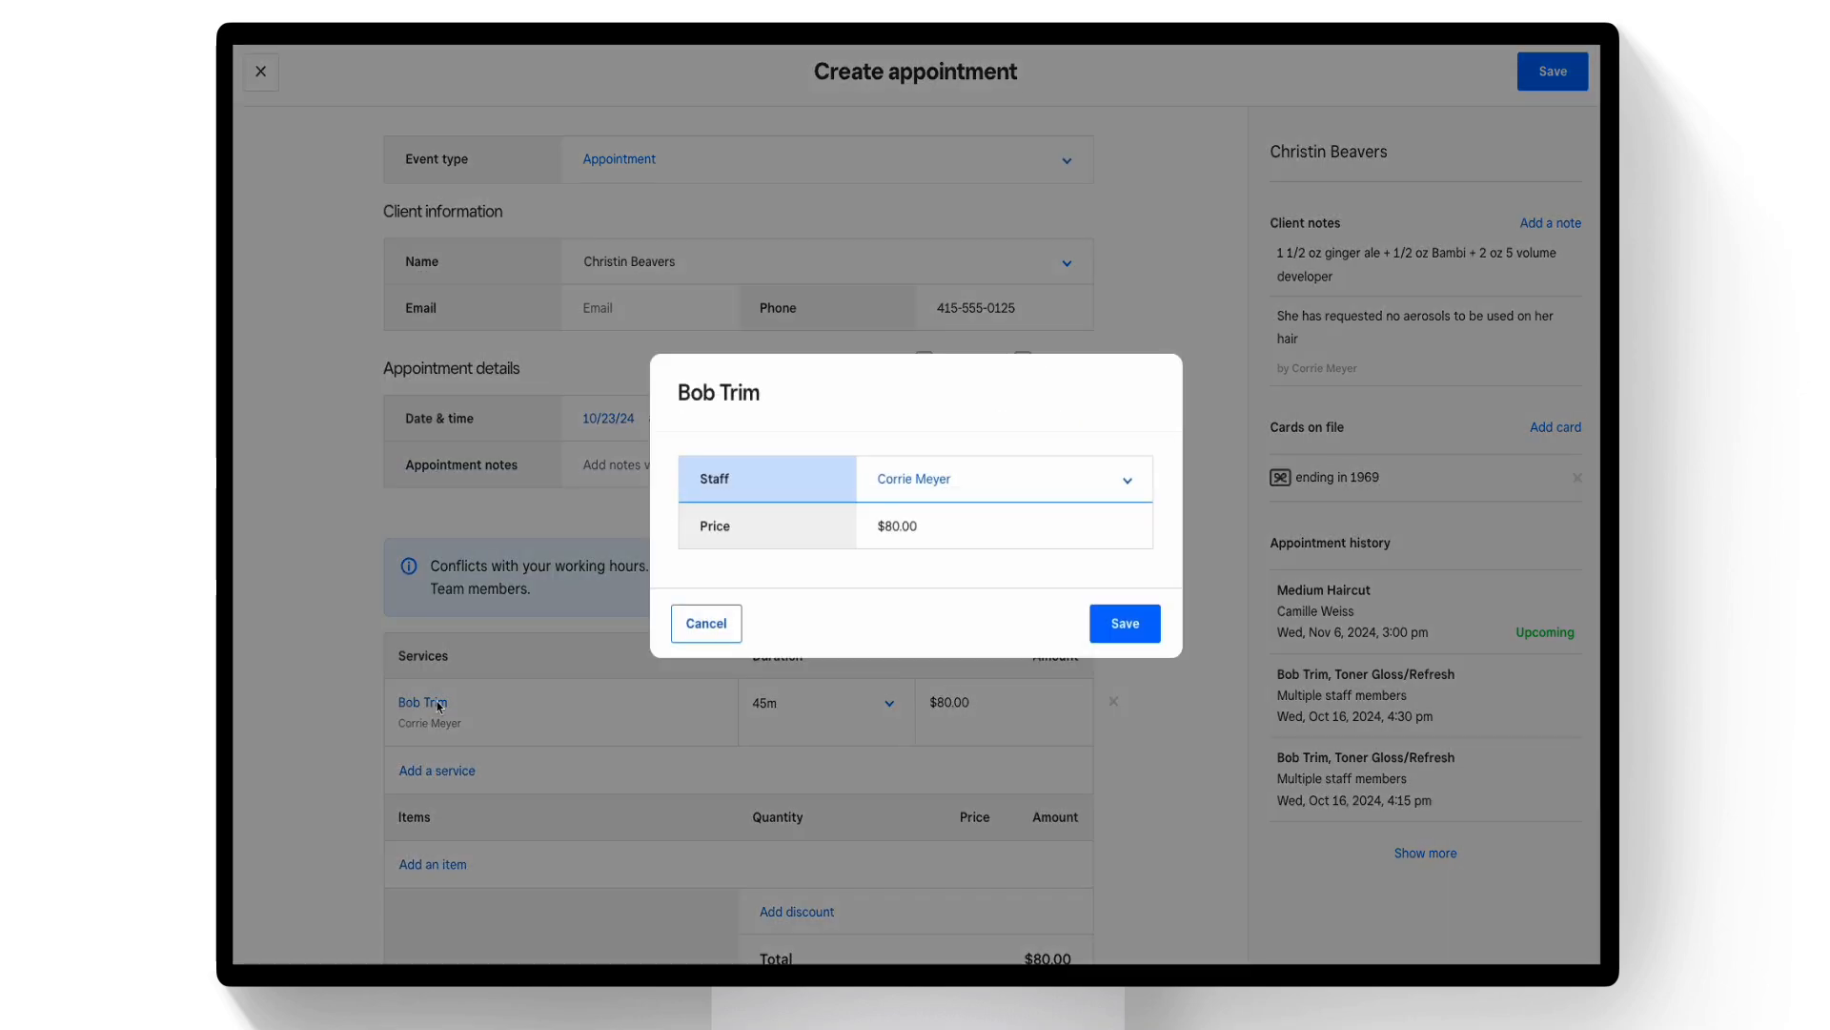
pyautogui.click(1007, 478)
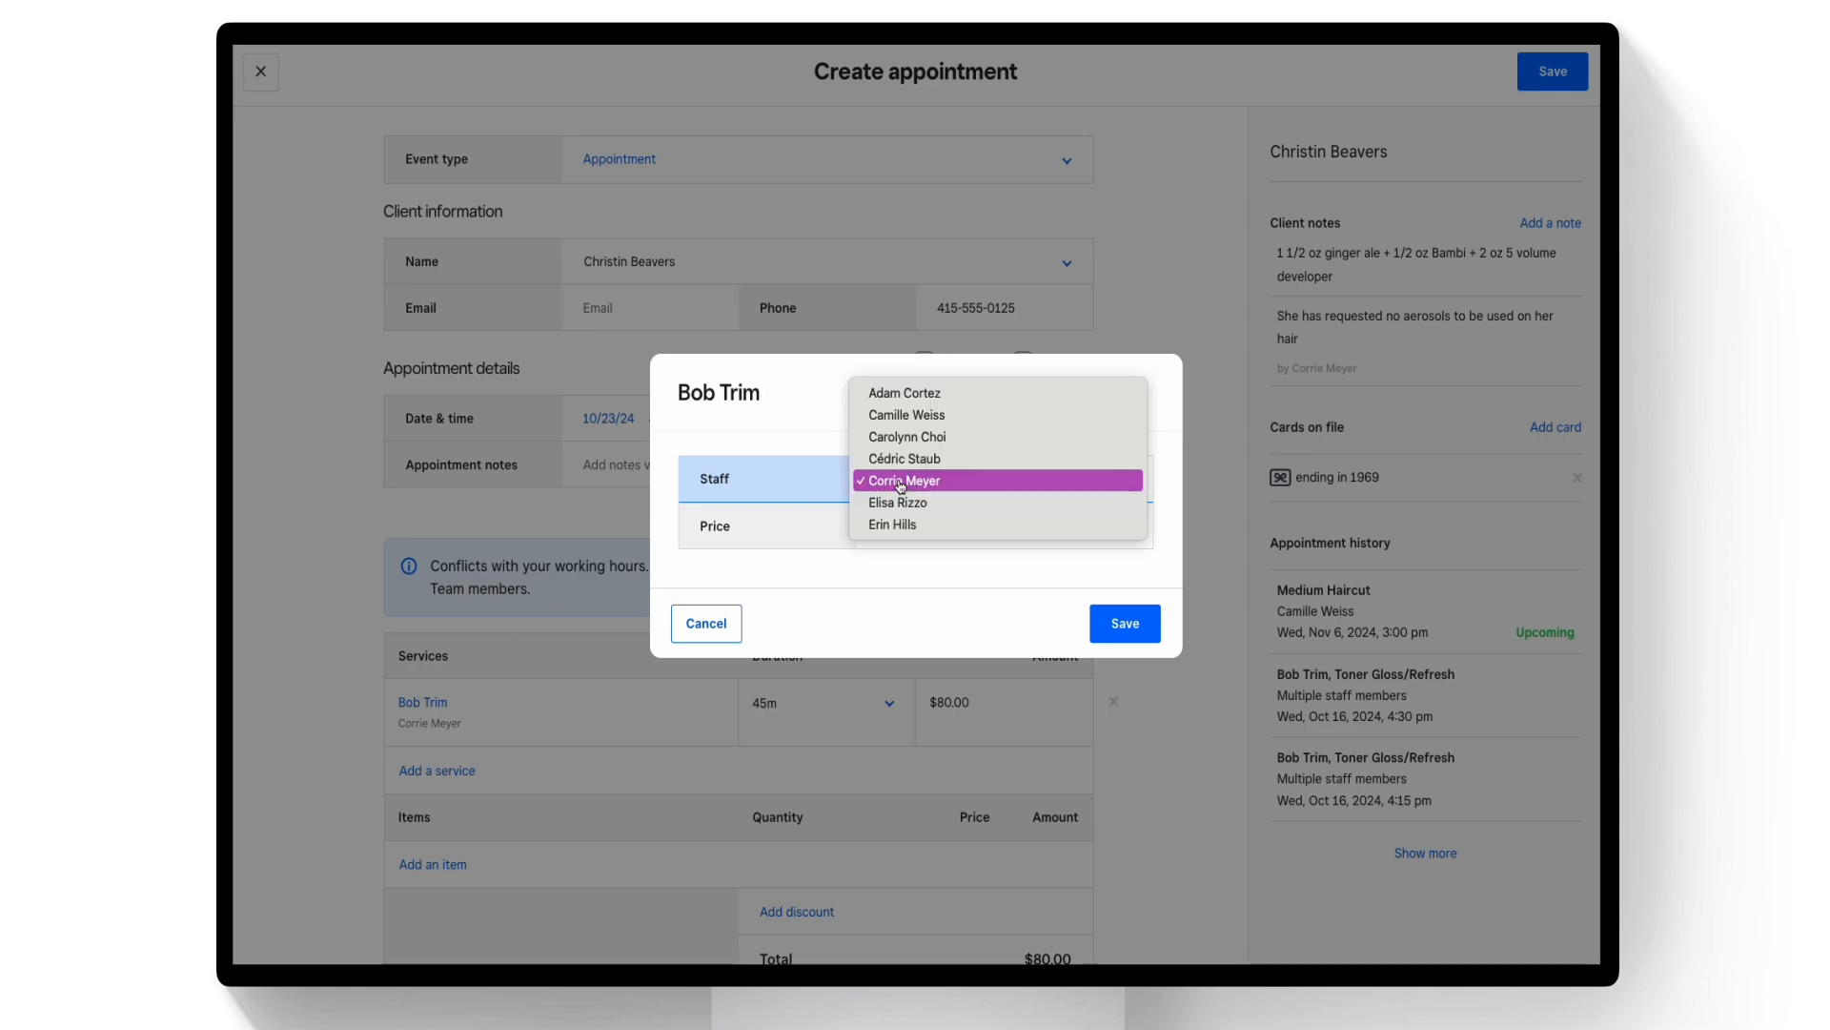
pyautogui.click(900, 481)
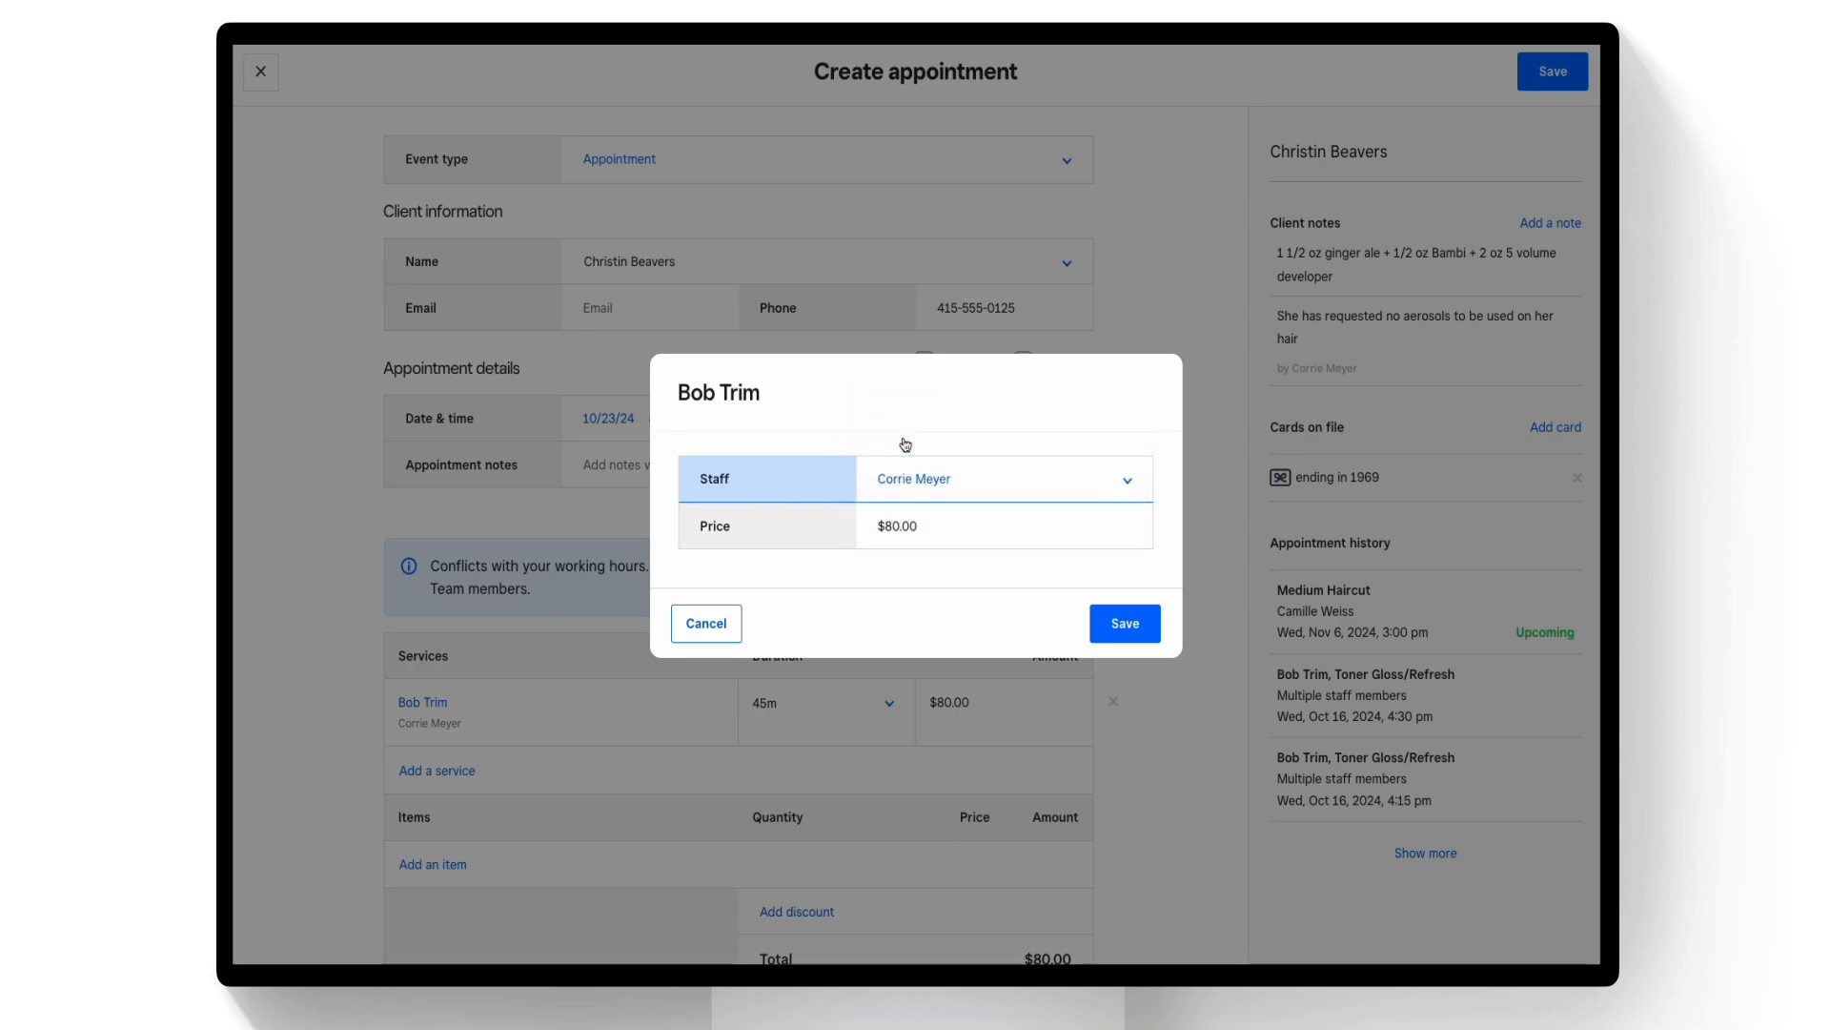
pyautogui.click(1125, 621)
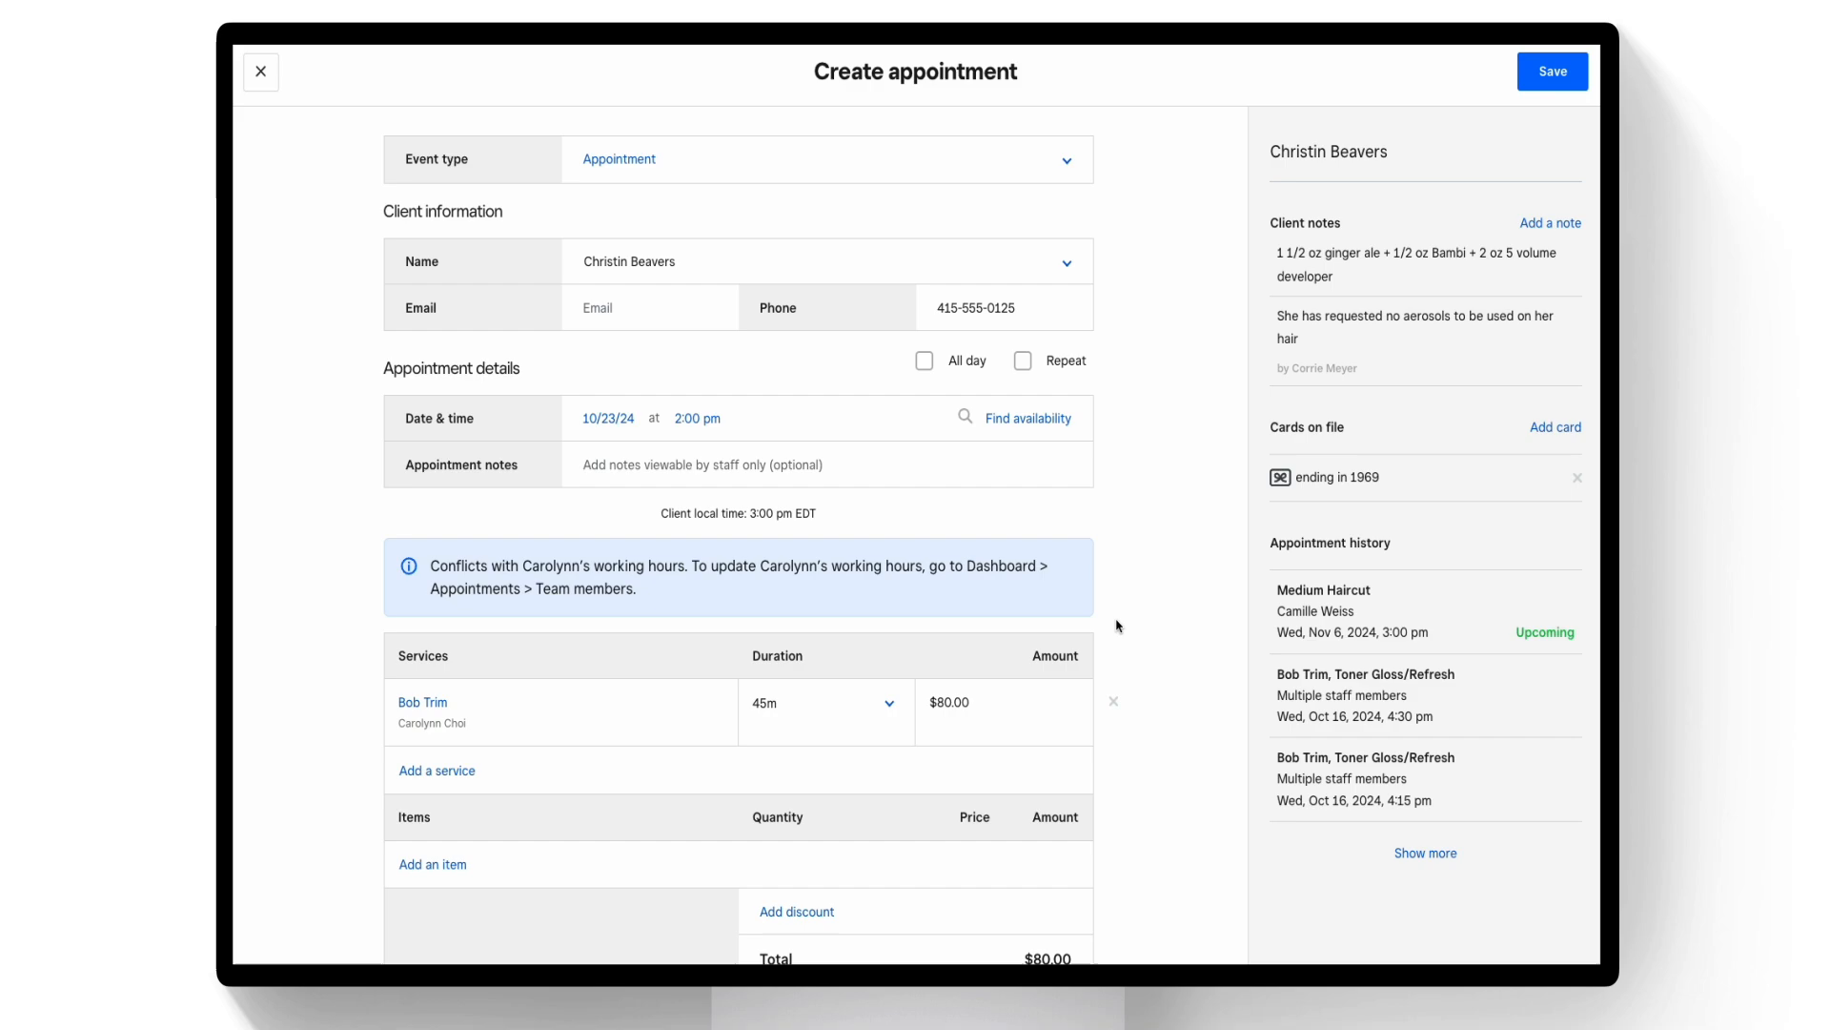
pyautogui.click(436, 771)
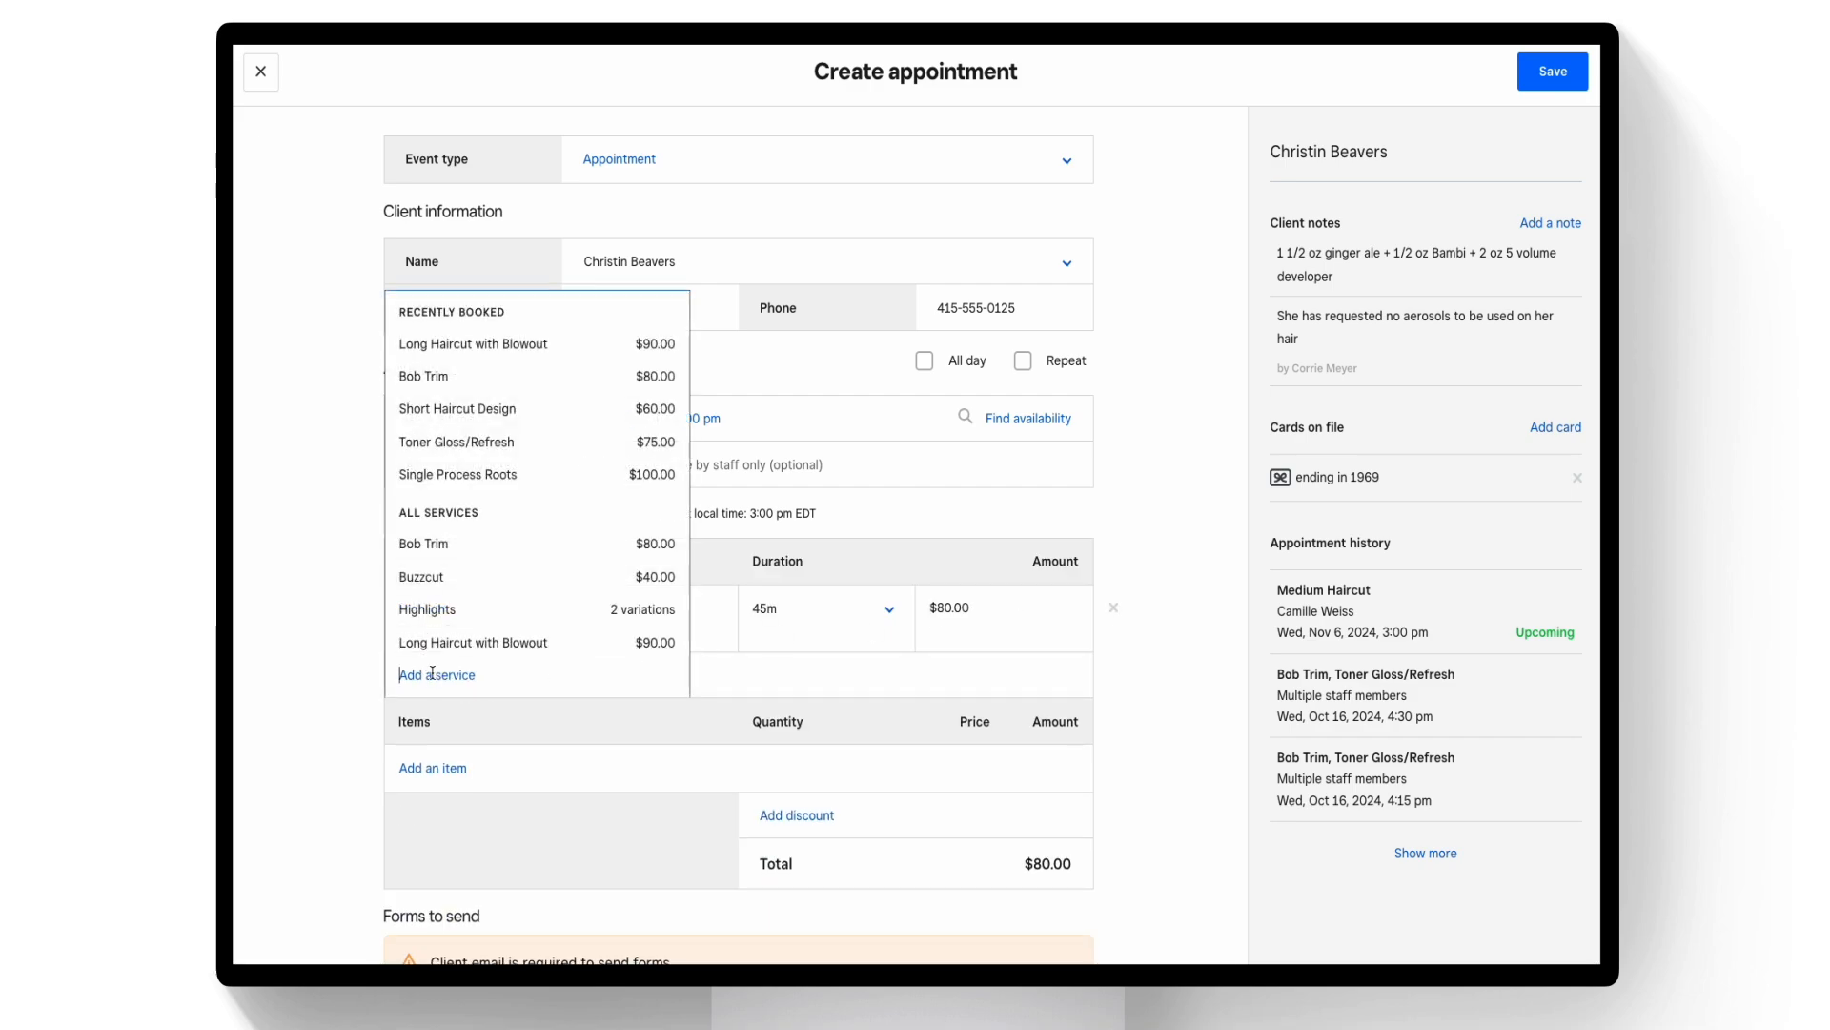
pyautogui.moveTo(441, 450)
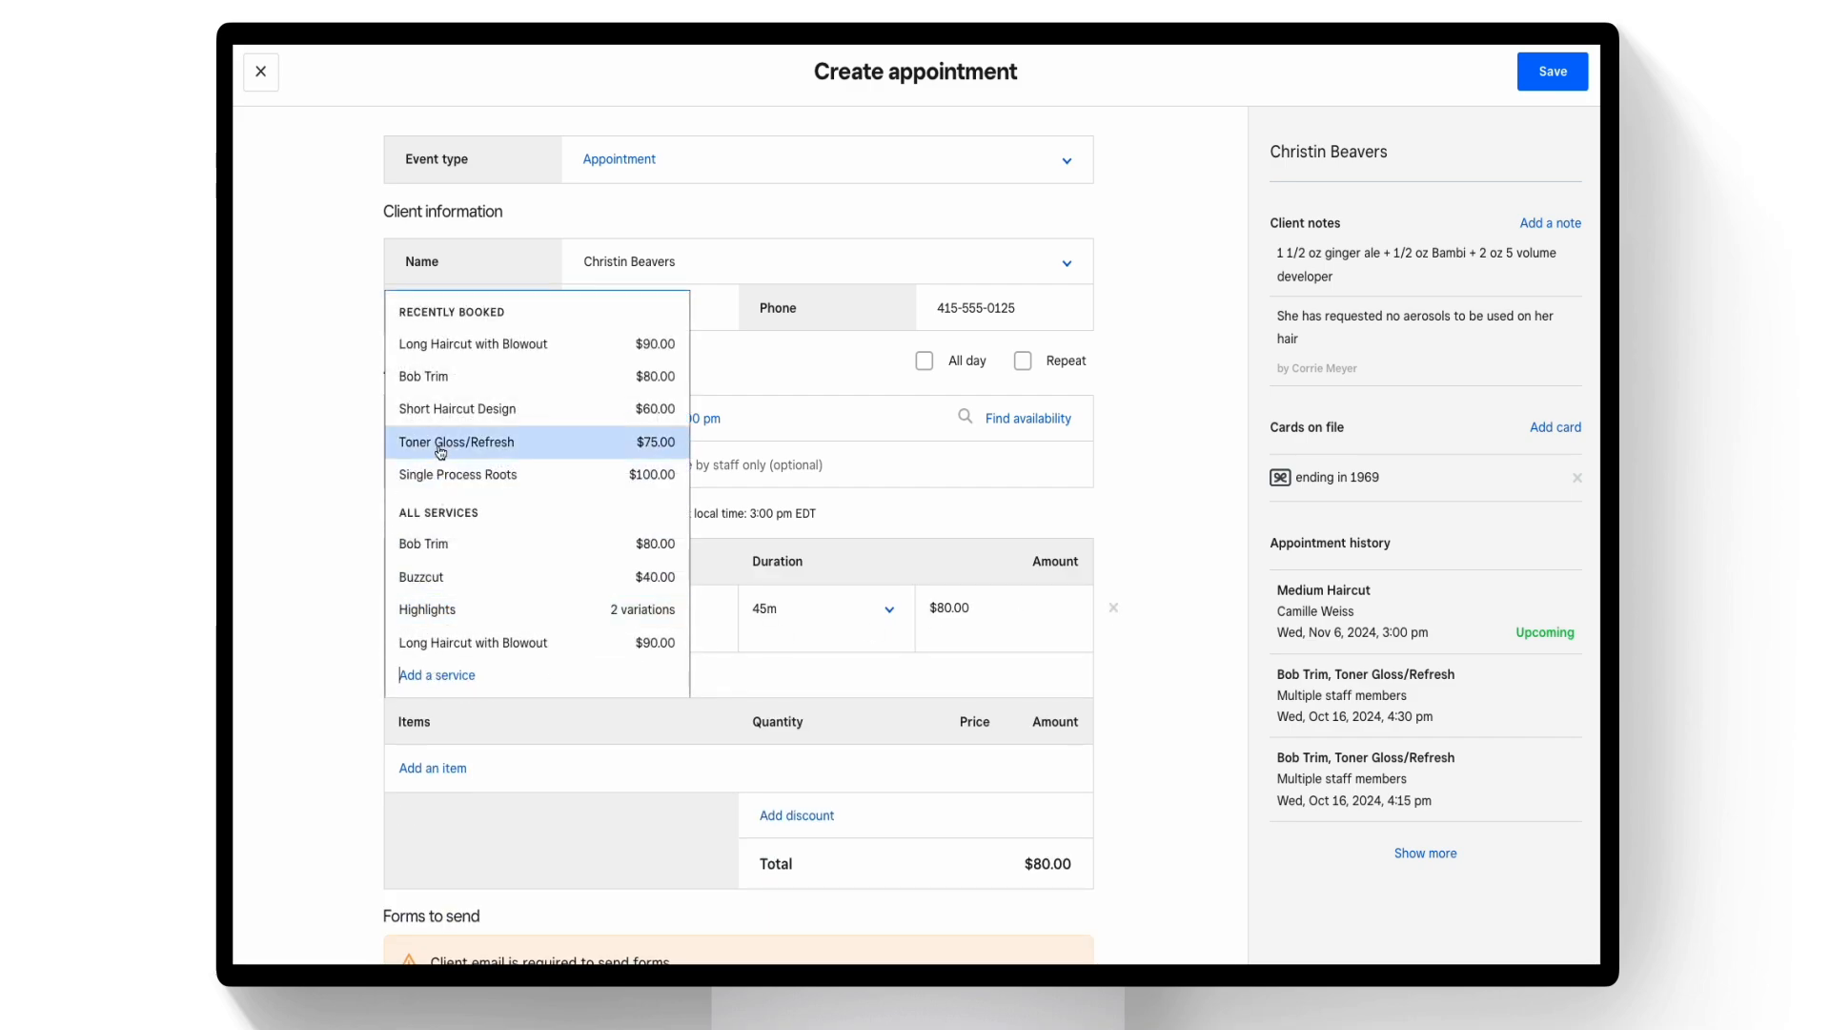
pyautogui.click(455, 442)
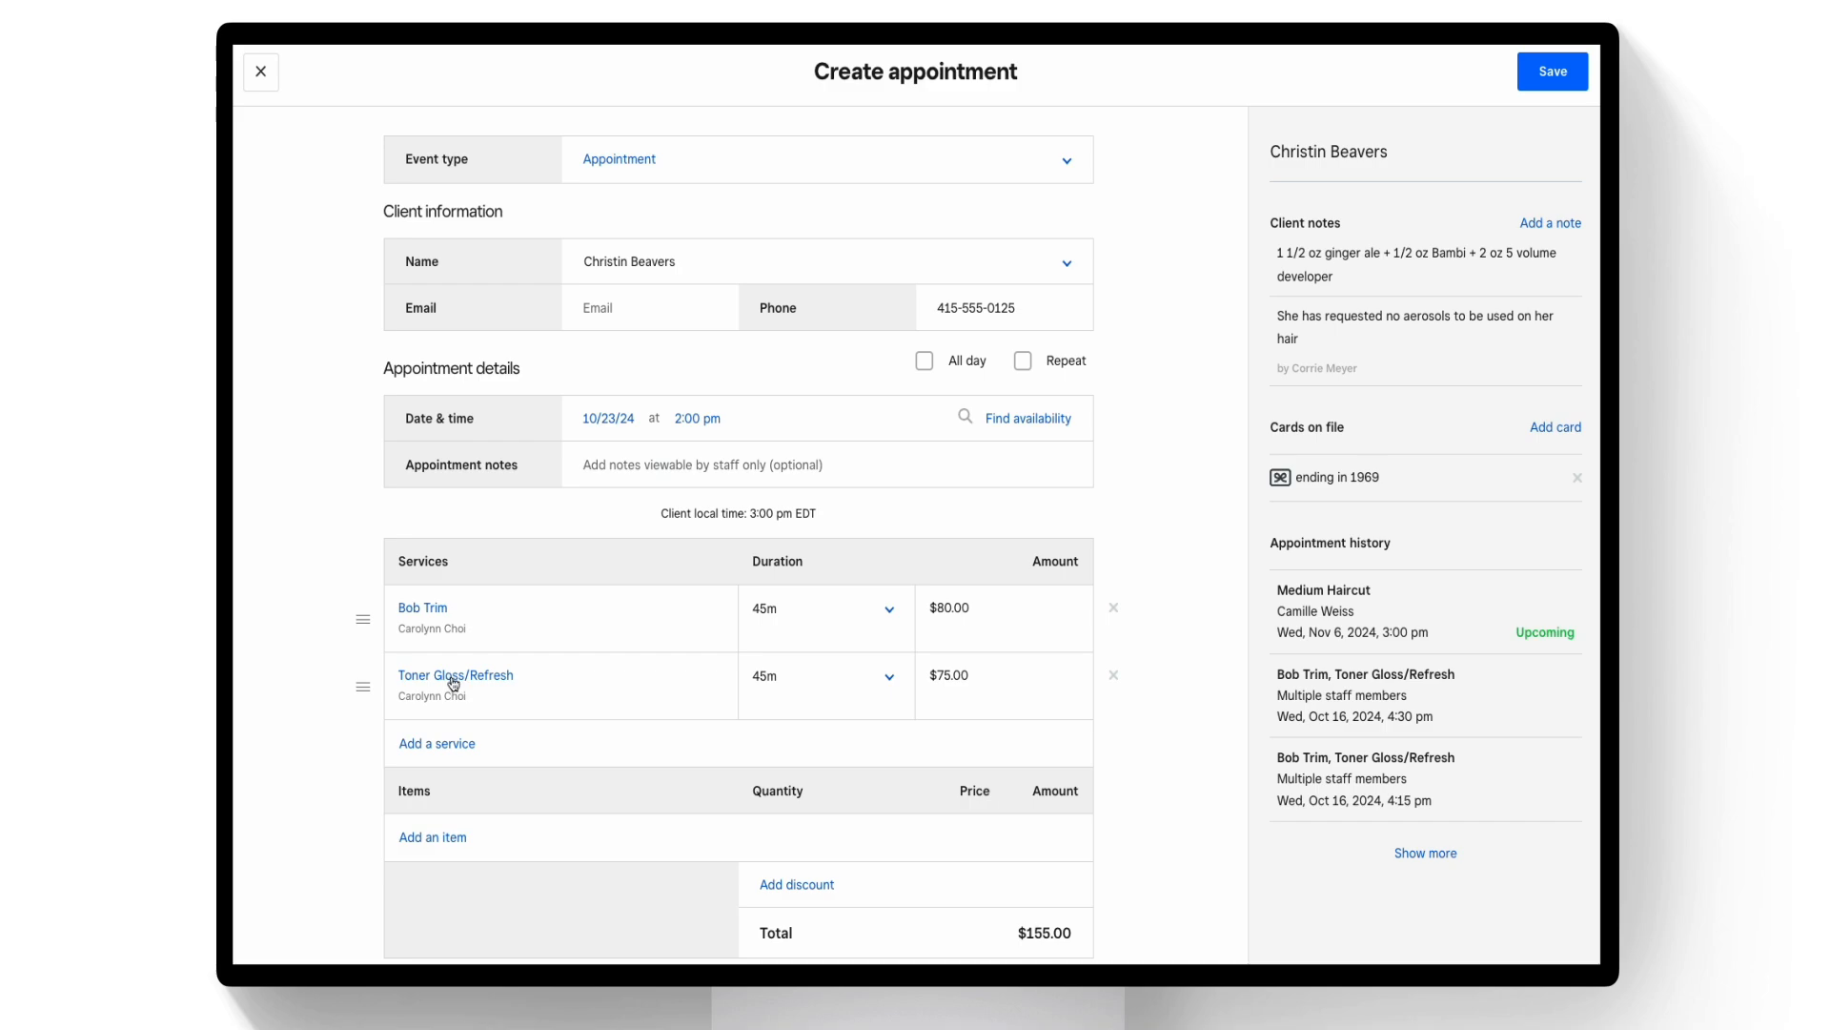
pyautogui.click(455, 675)
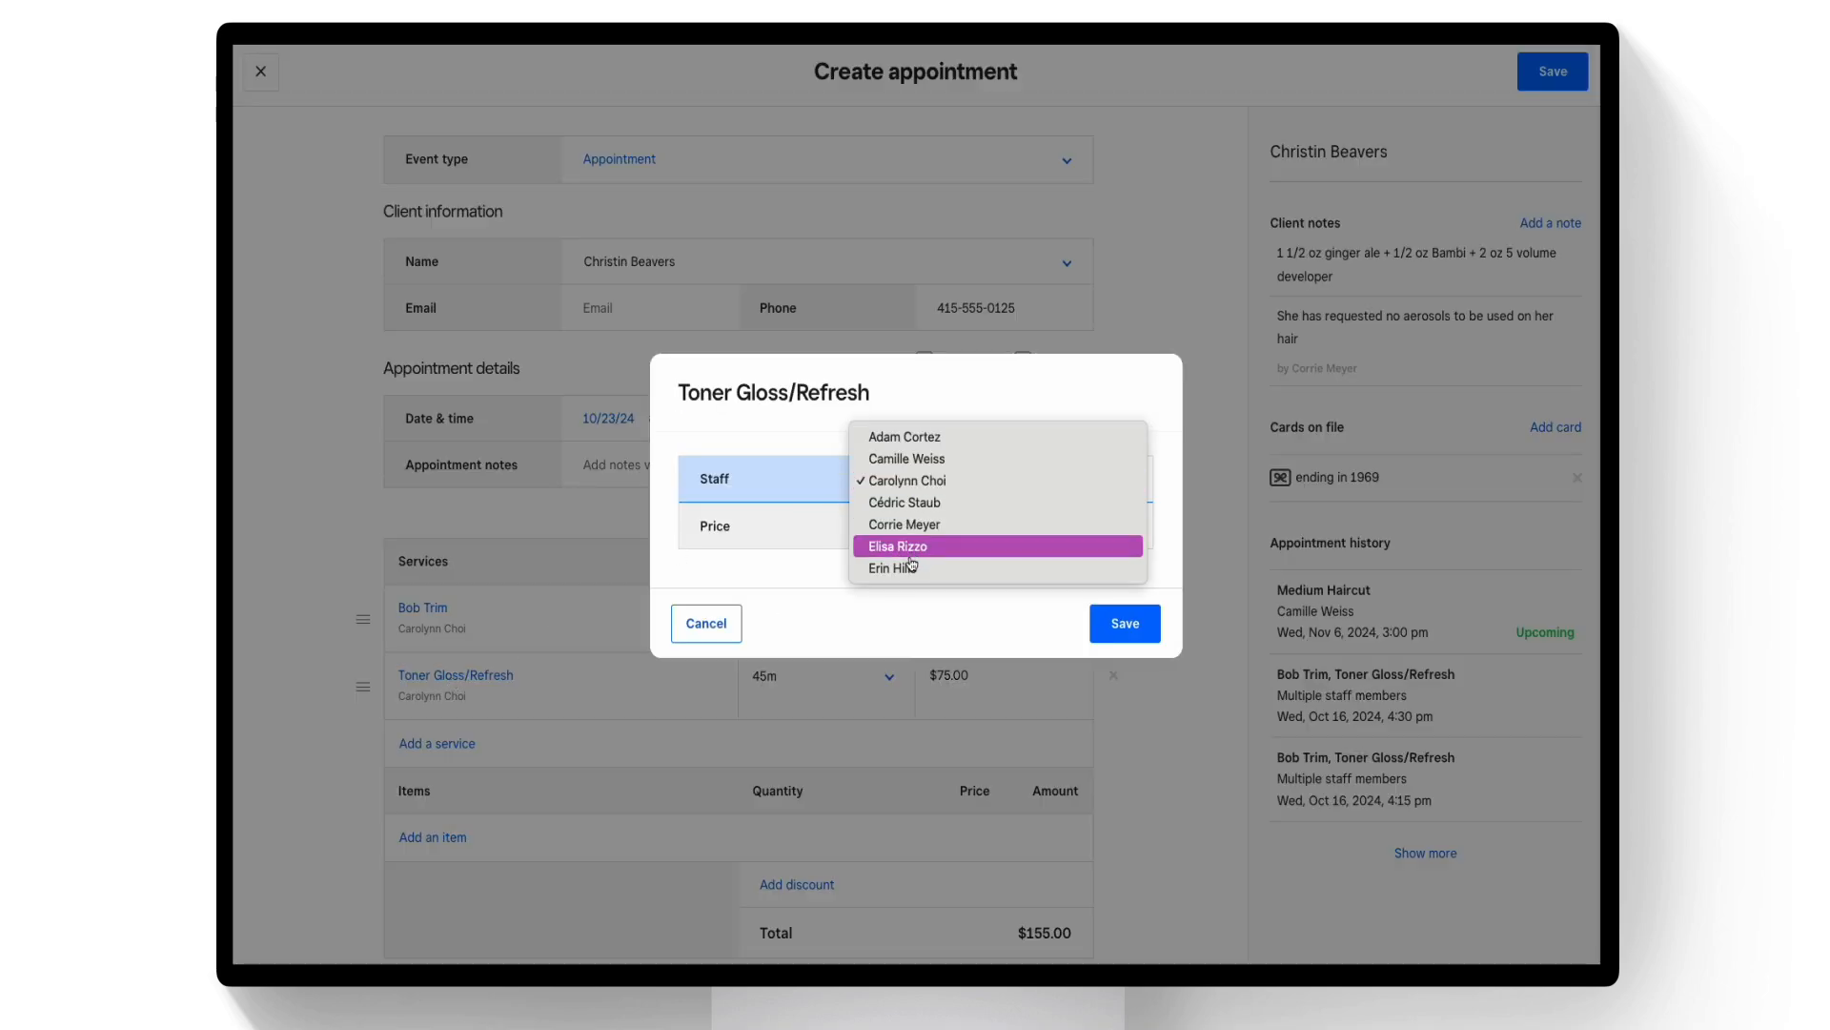
pyautogui.click(898, 567)
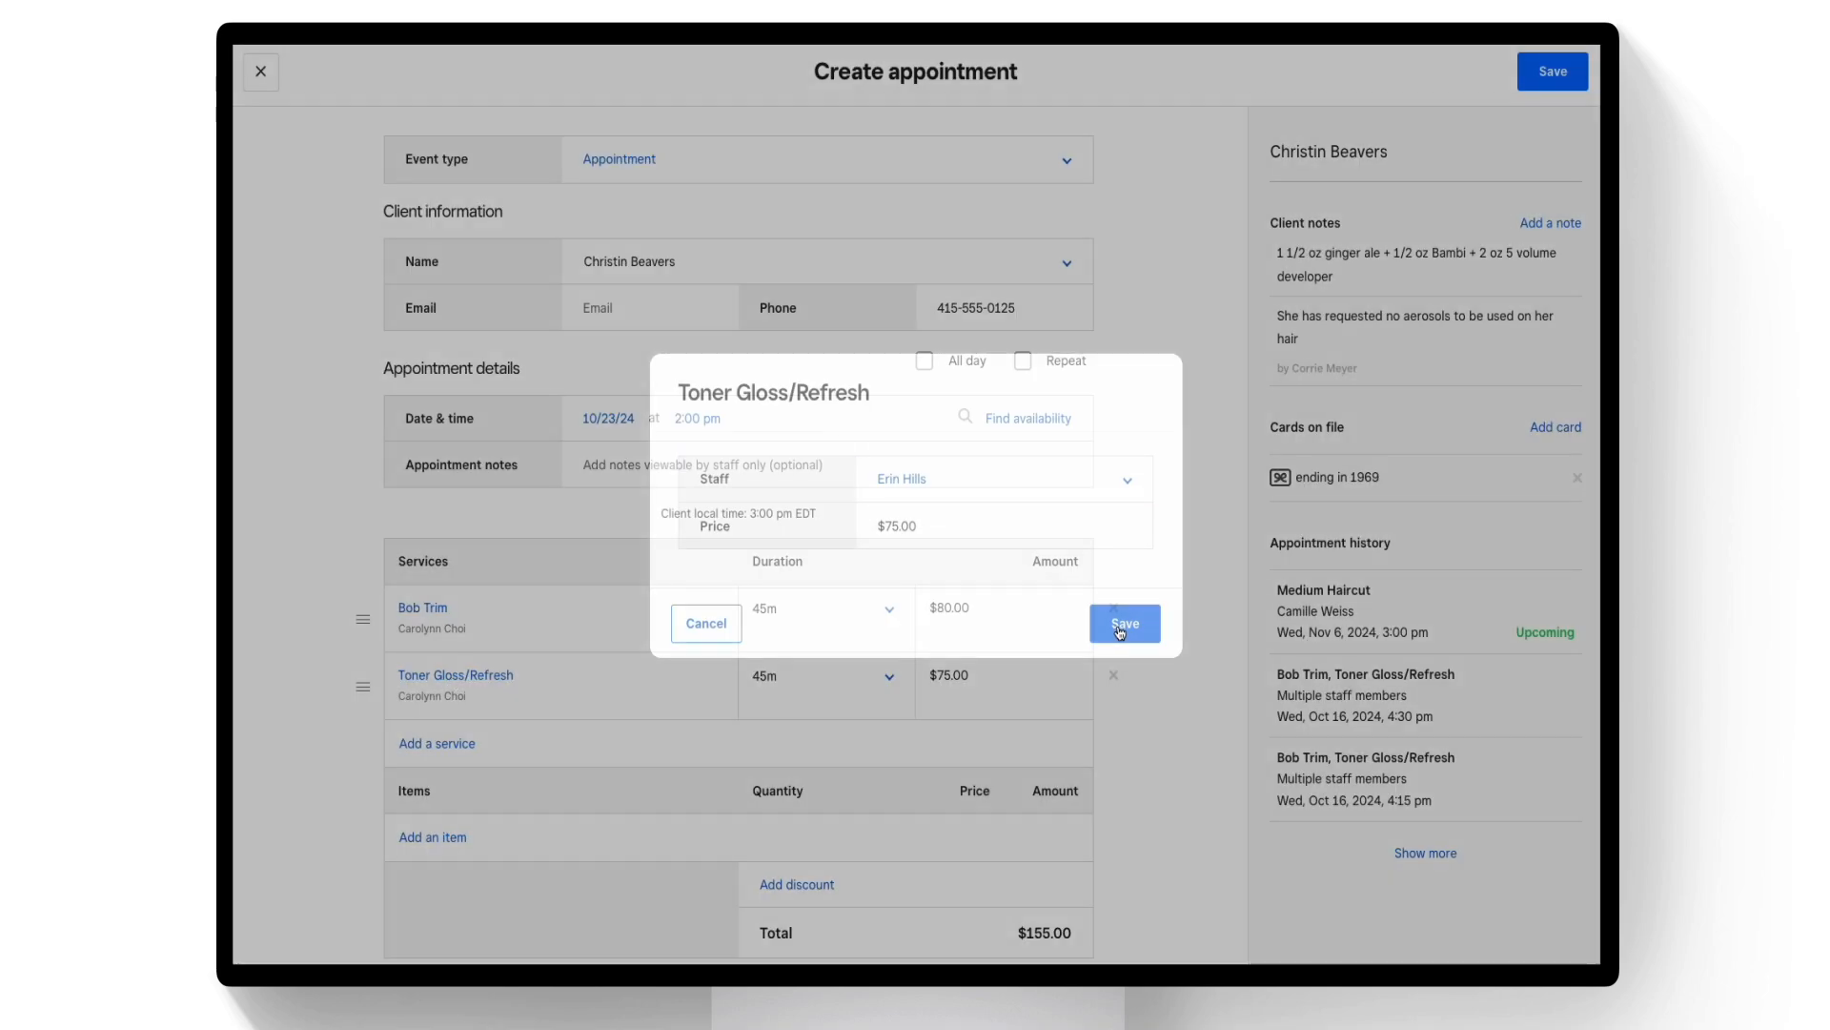
pyautogui.click(1125, 621)
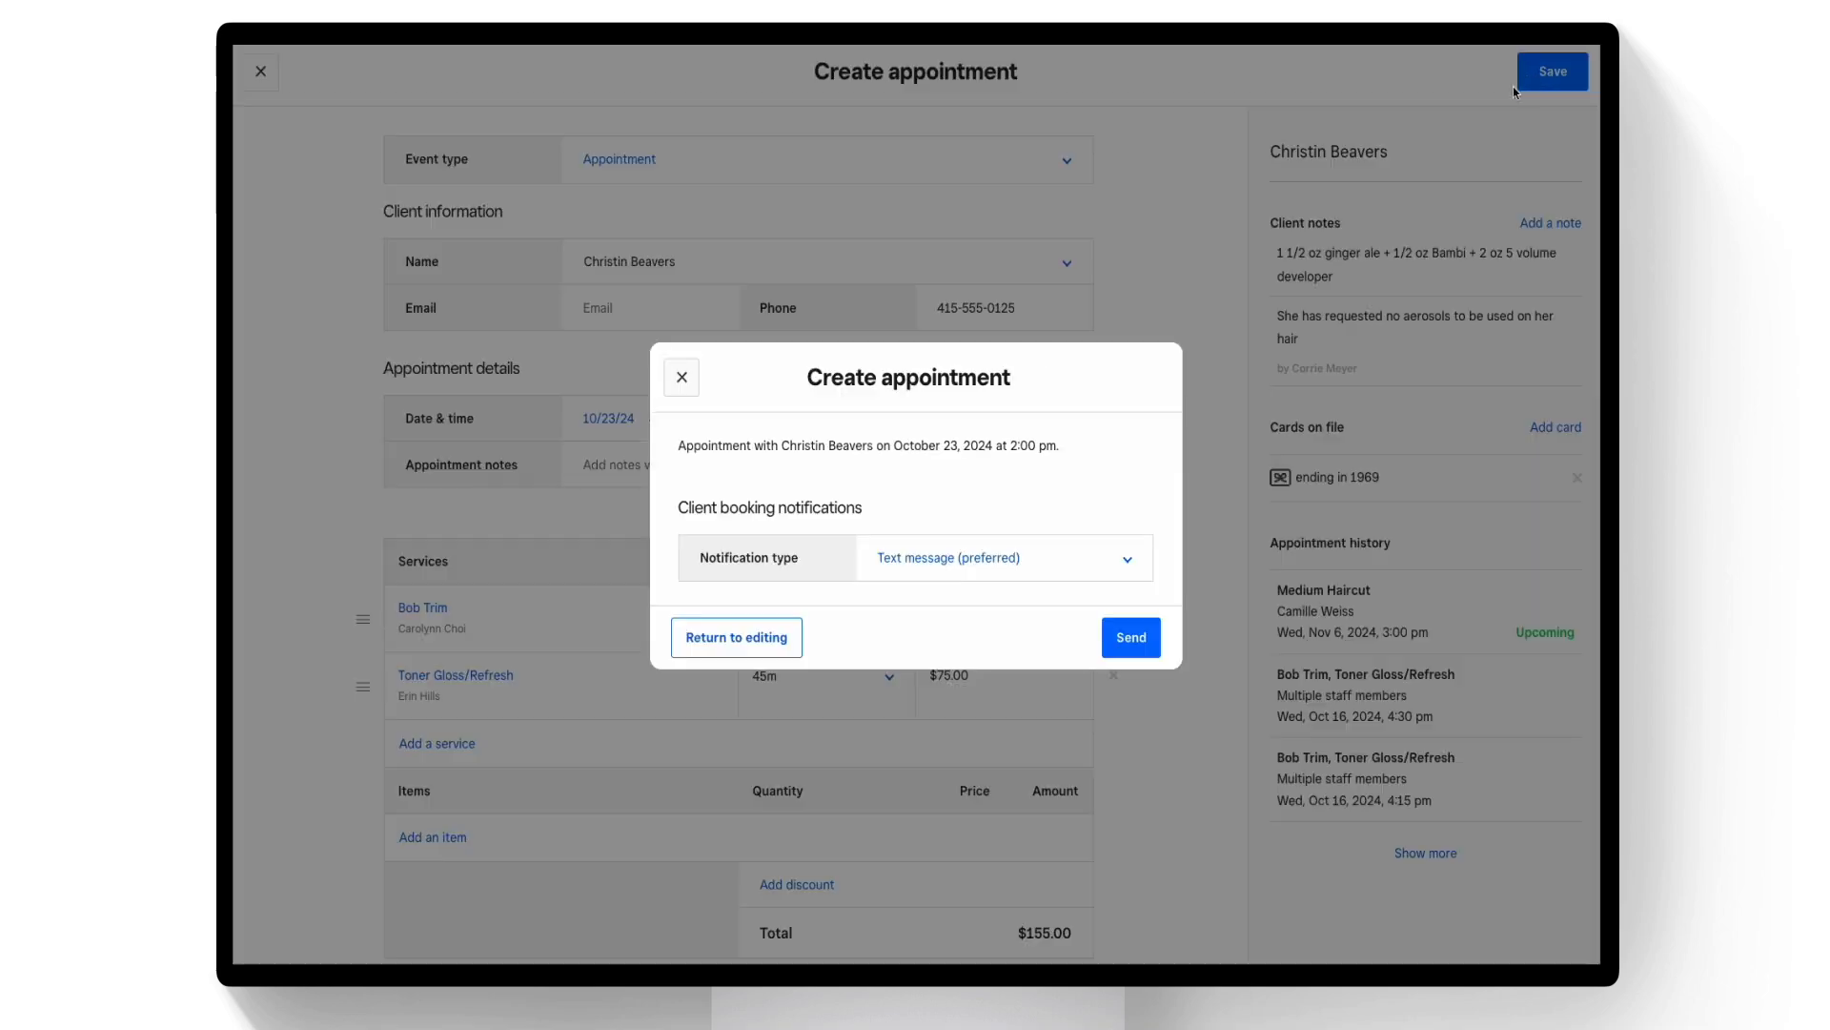
pyautogui.click(1003, 557)
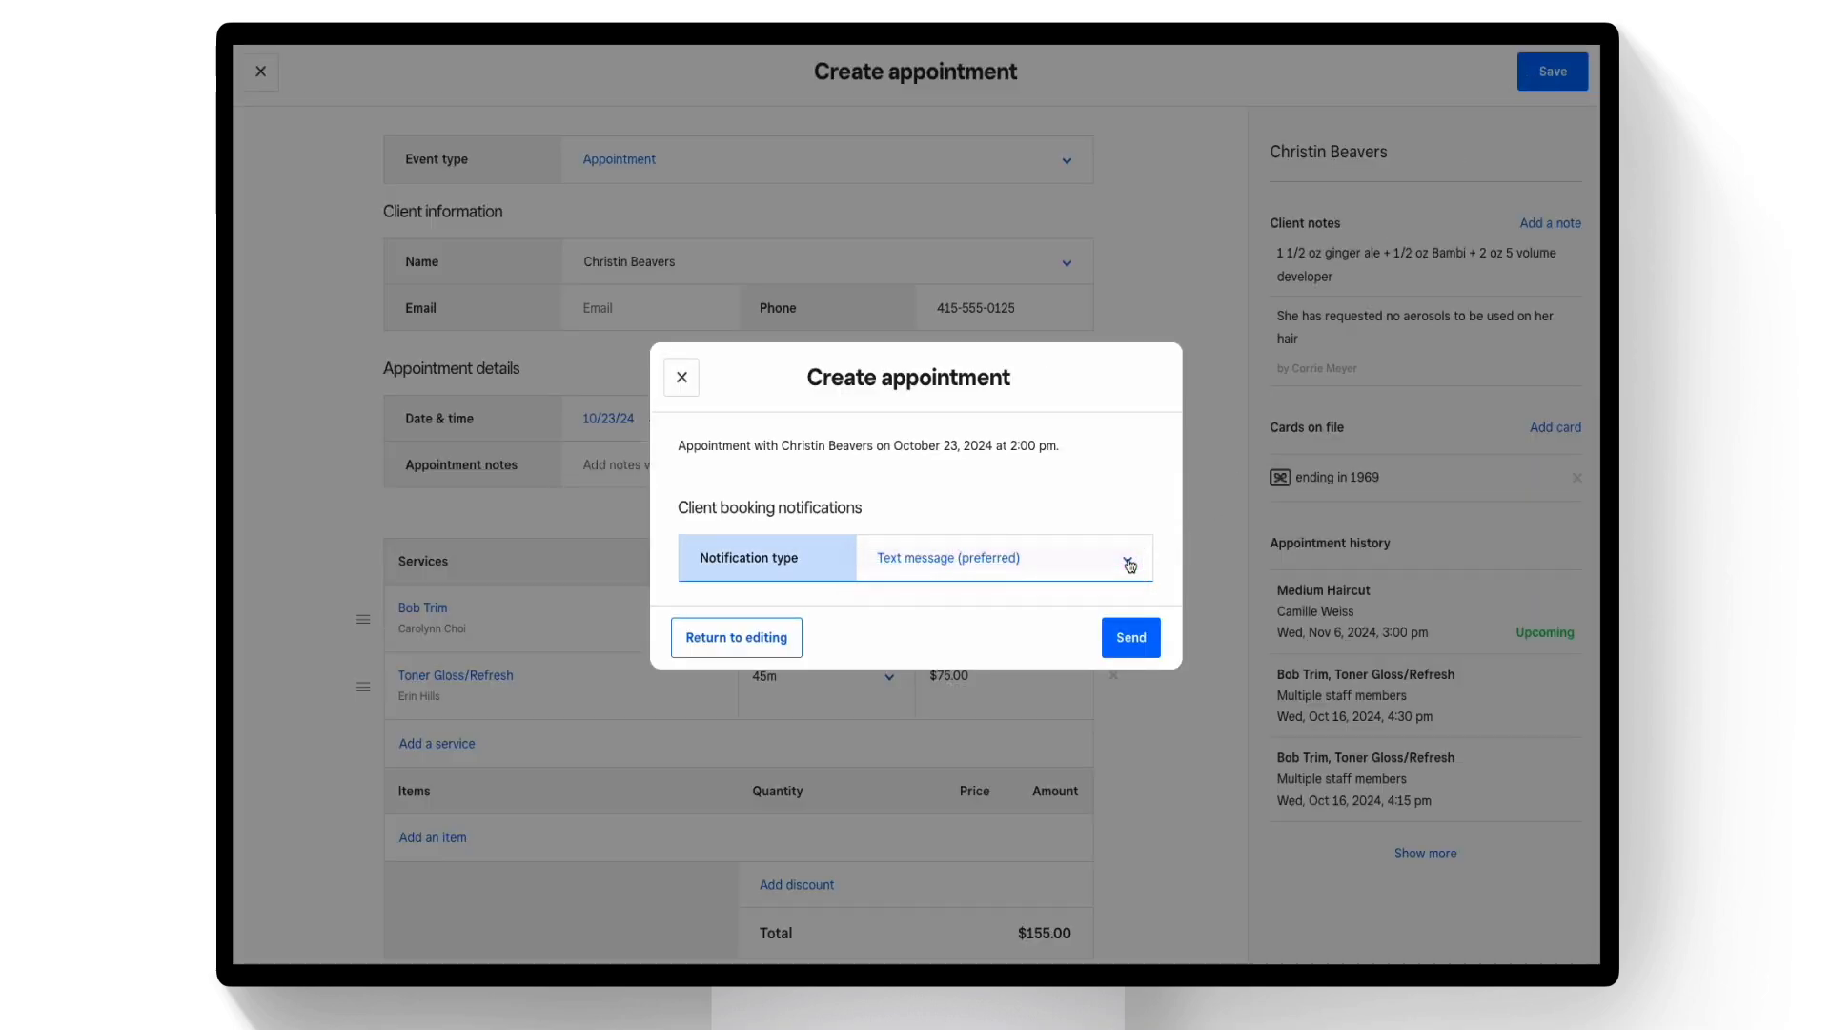
pyautogui.click(1130, 636)
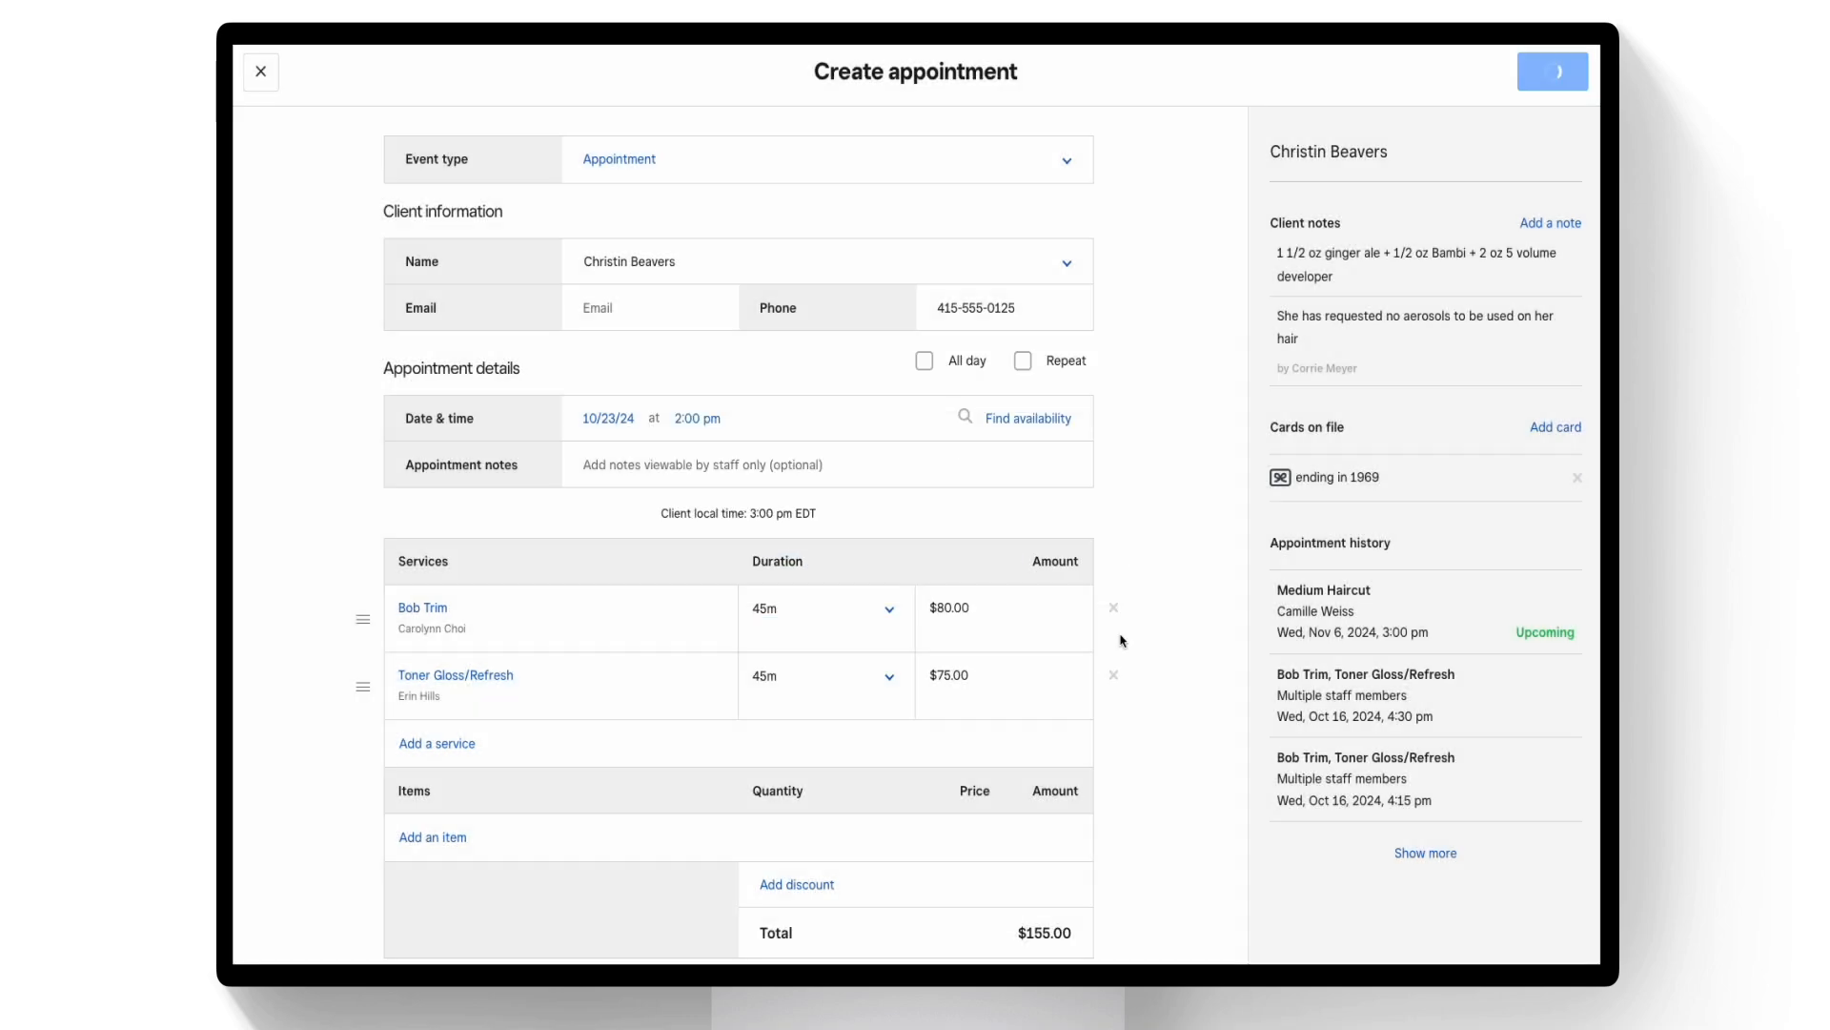